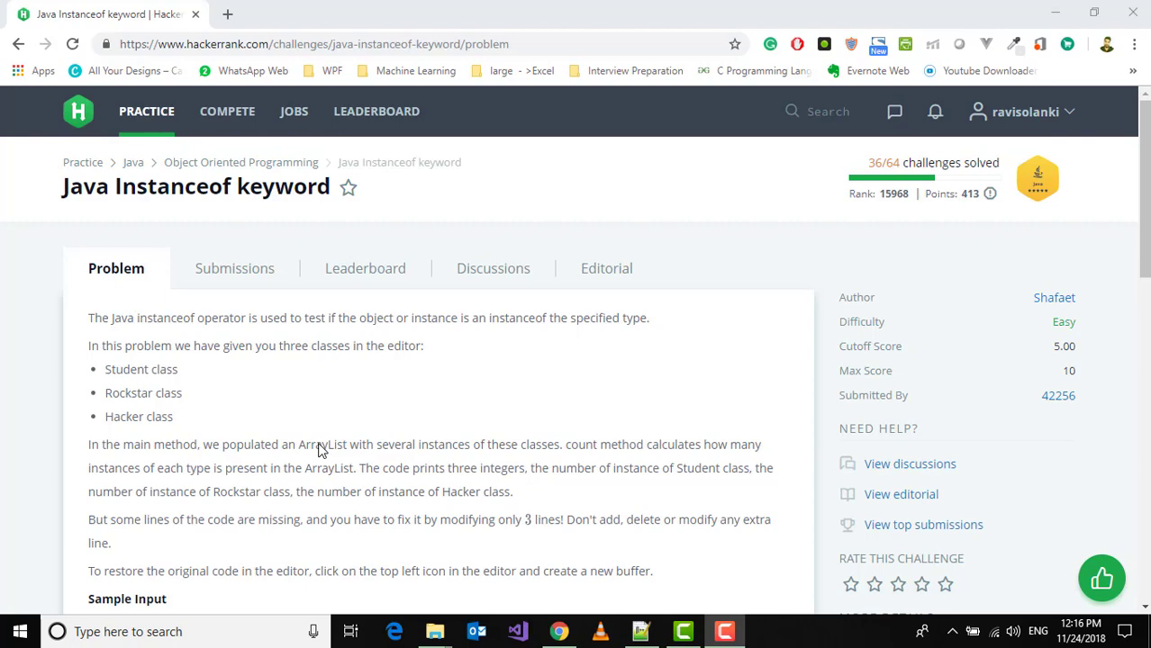
{"action": "mouse_move", "coordinate": [211, 443]}
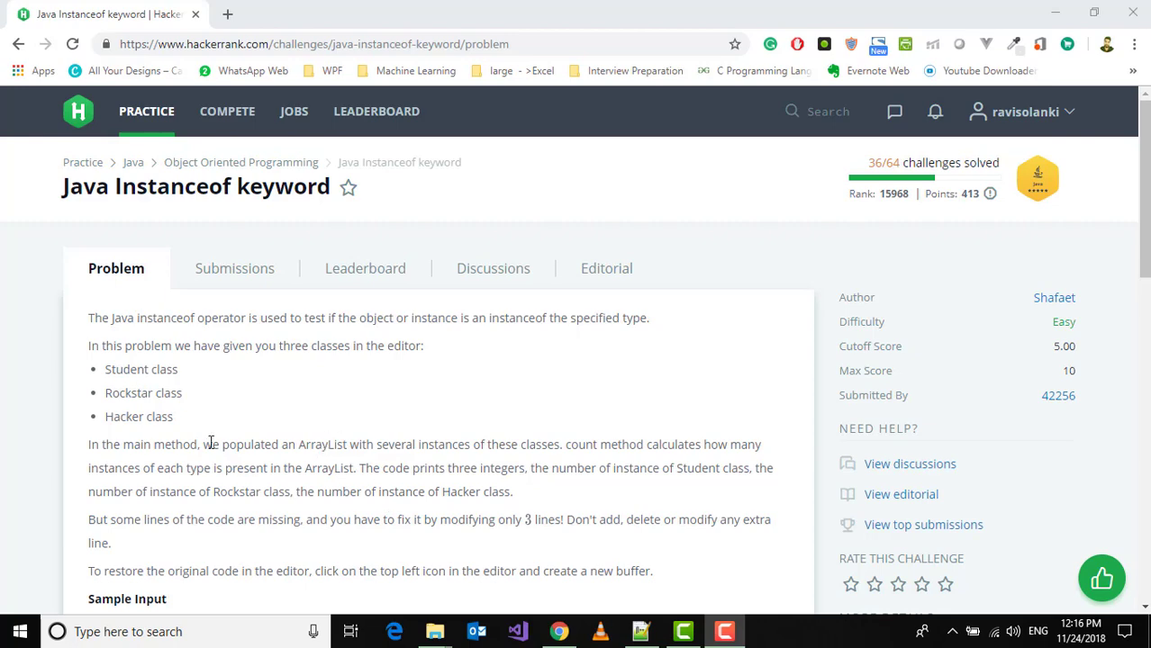
Step: Scroll through the Student, Rockstar and Hacker classes and the count method to reach the first placeholder
{"action": "scroll", "scroll_direction": "down", "scroll_amount": 3}
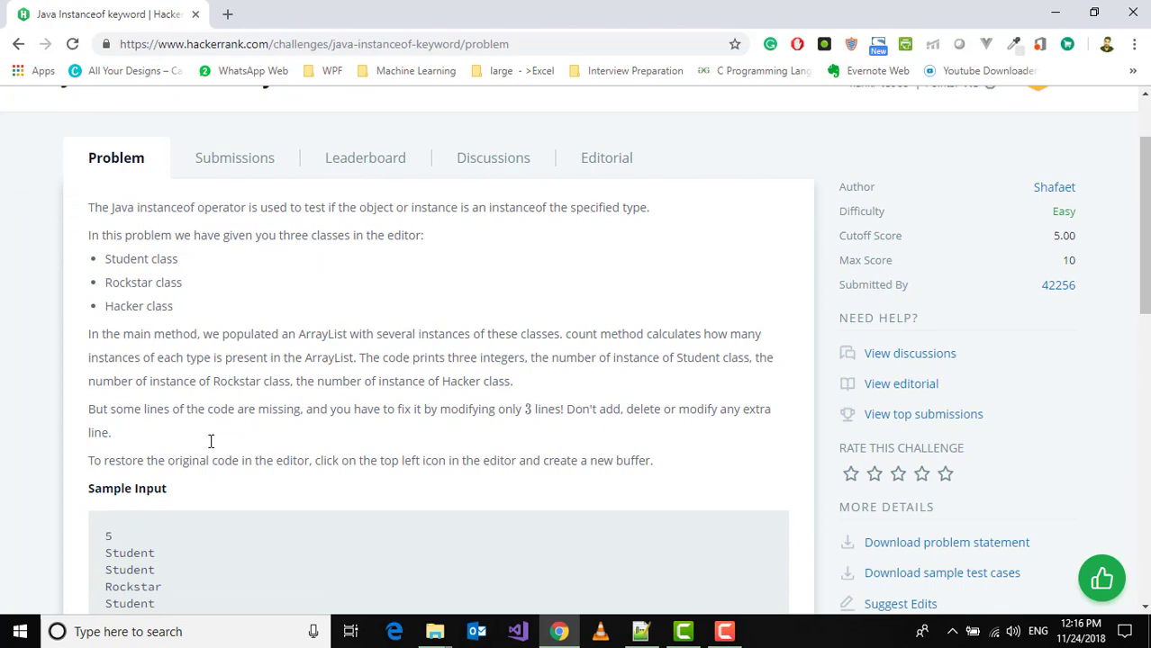
{"action": "scroll", "scroll_direction": "down", "scroll_amount": 3}
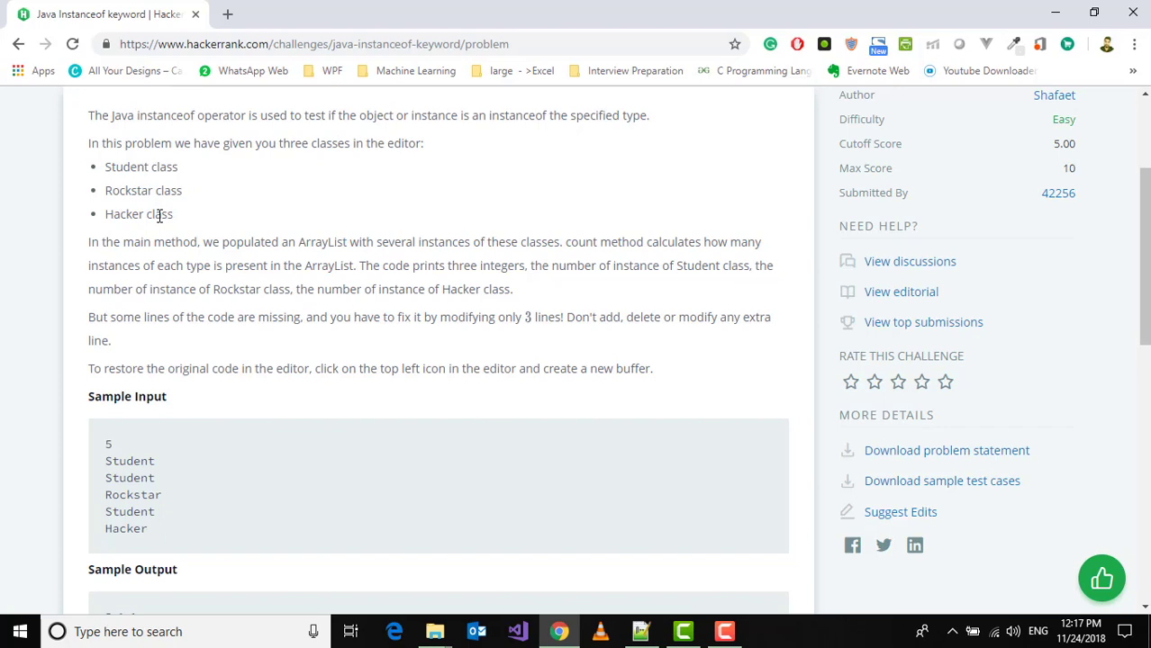
{"action": "mouse_move", "coordinate": [317, 245]}
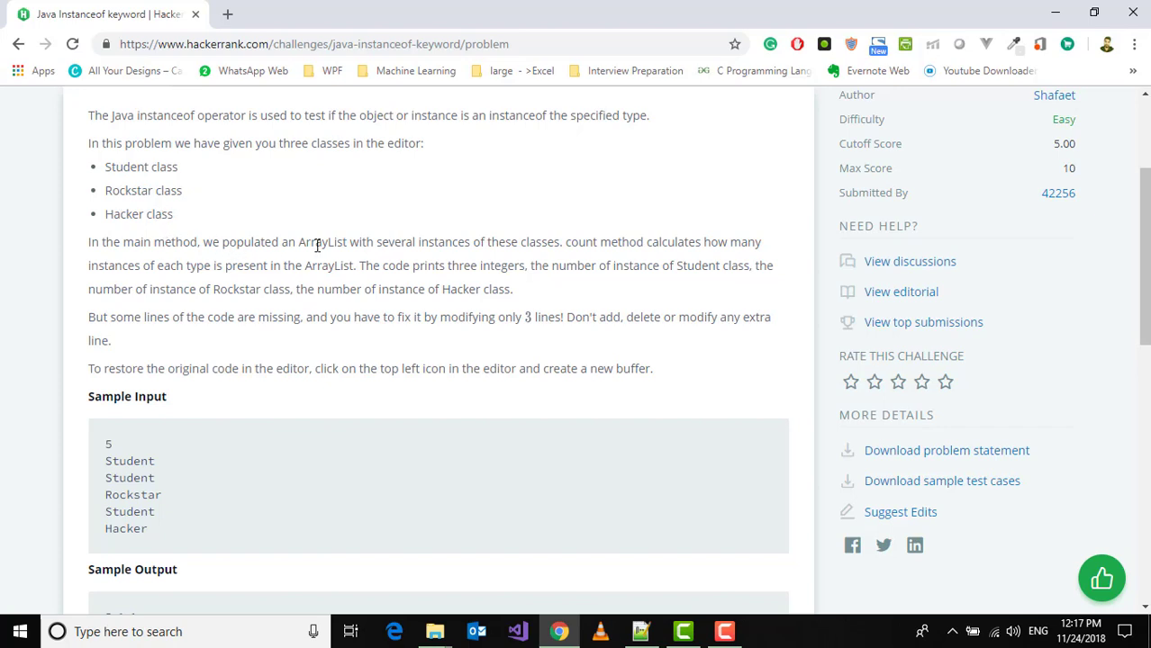
{"action": "mouse_move", "coordinate": [205, 220]}
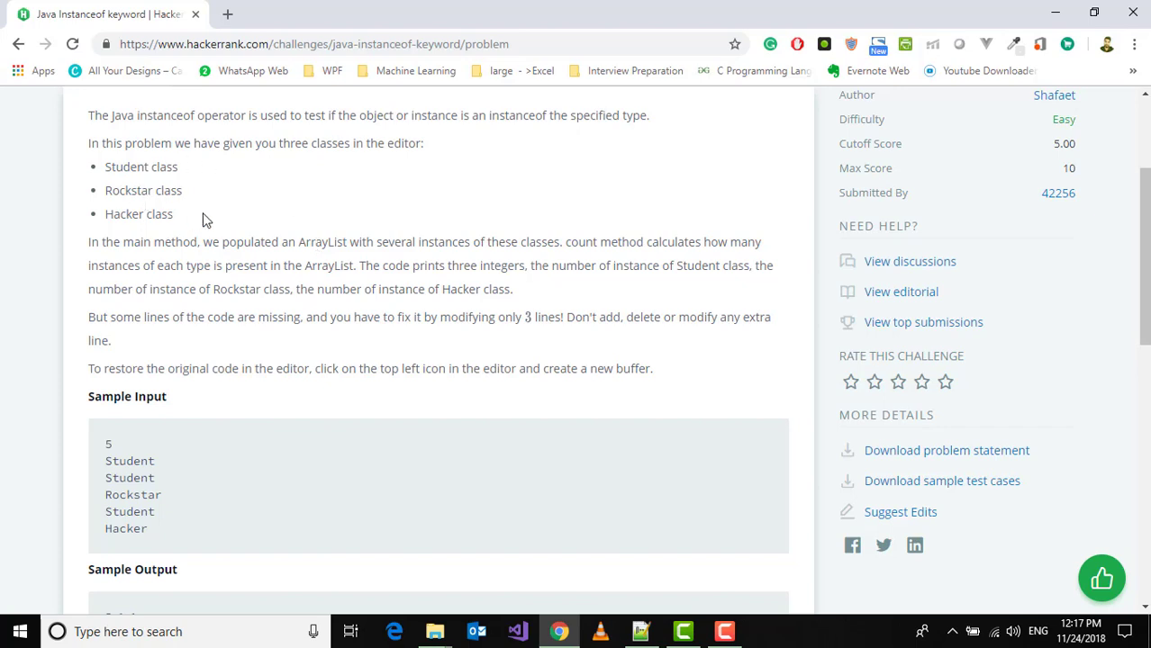
{"action": "mouse_move", "coordinate": [500, 294]}
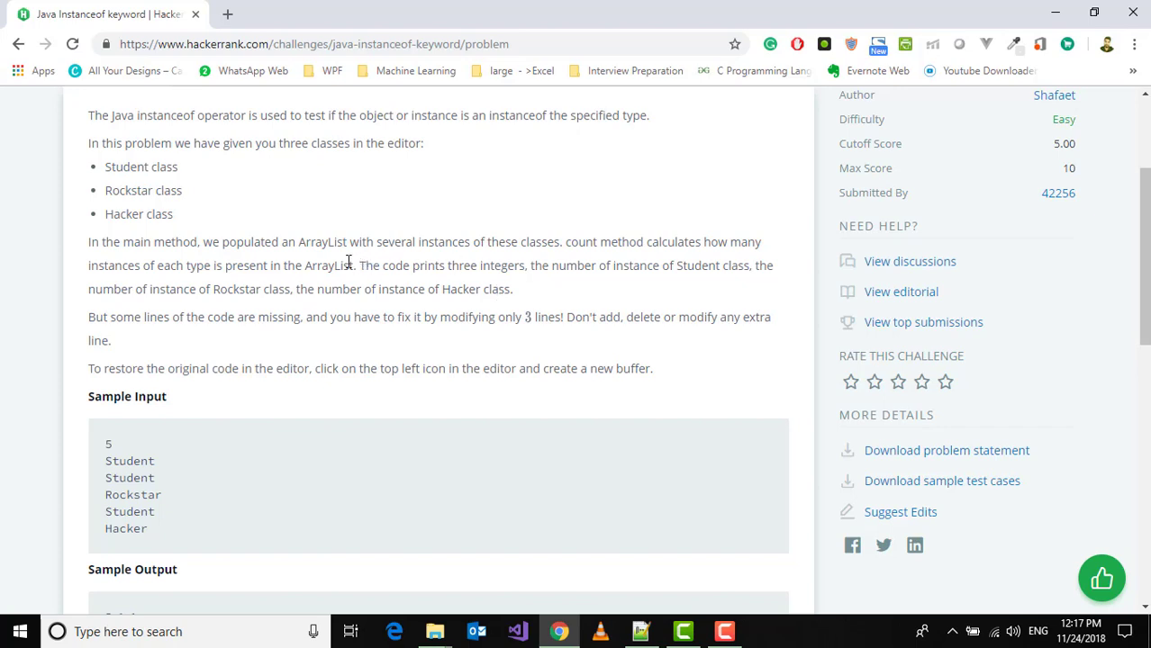
{"action": "mouse_move", "coordinate": [536, 281]}
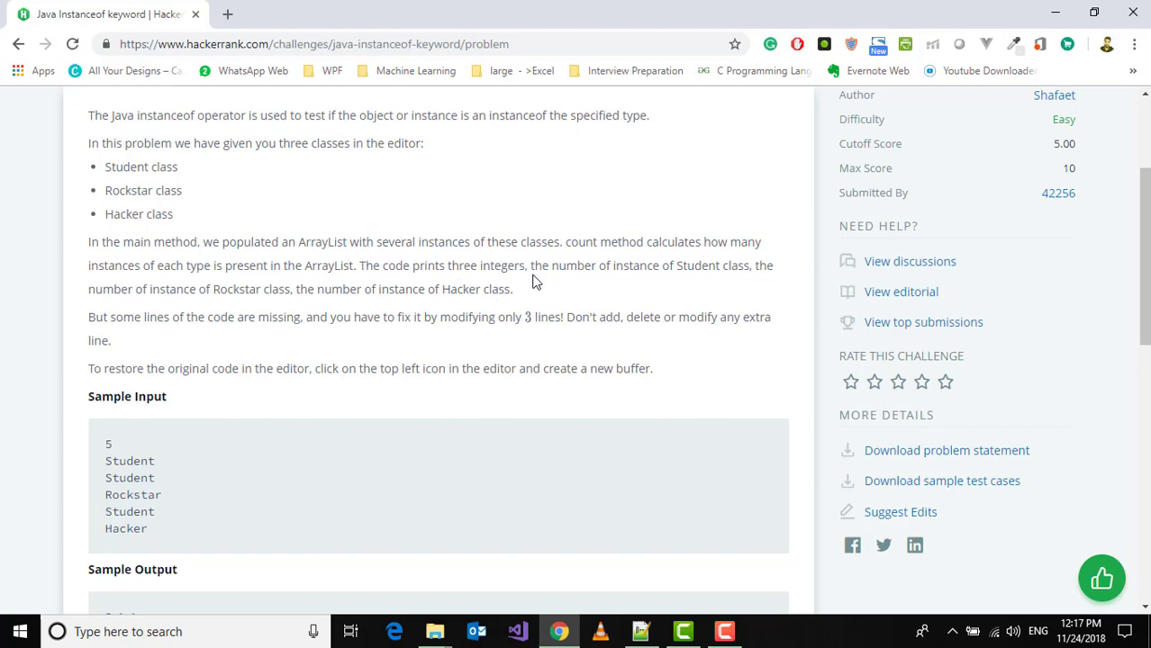
{"action": "mouse_move", "coordinate": [641, 286]}
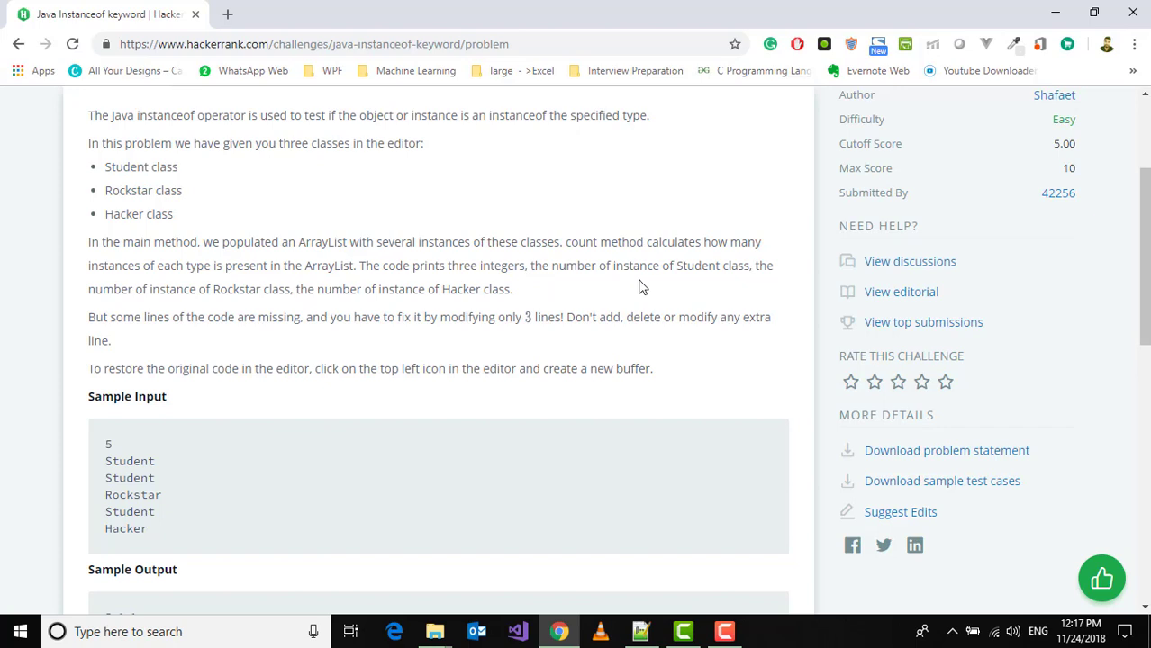
{"action": "mouse_move", "coordinate": [162, 285]}
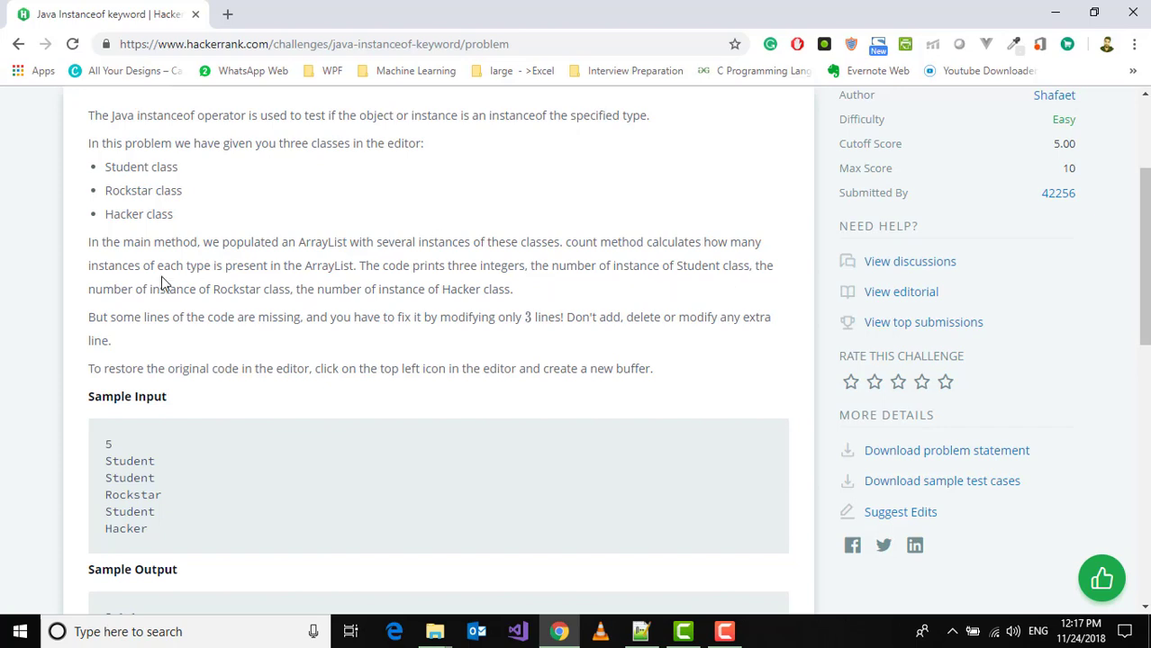
{"action": "mouse_move", "coordinate": [225, 306]}
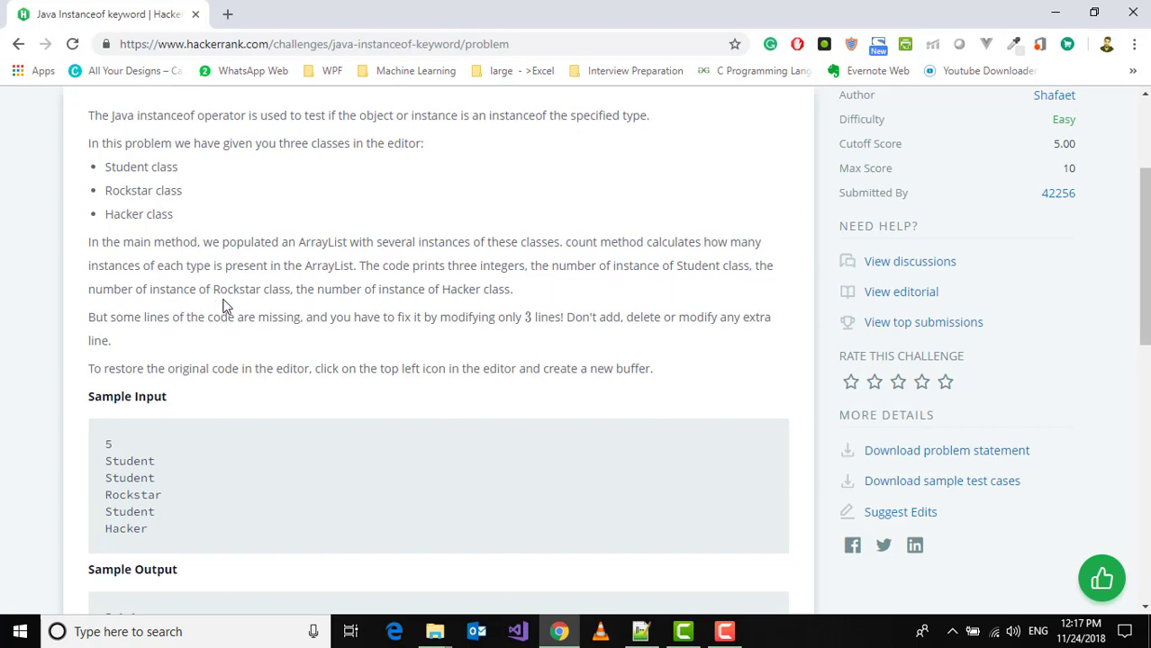
{"action": "mouse_move", "coordinate": [375, 315]}
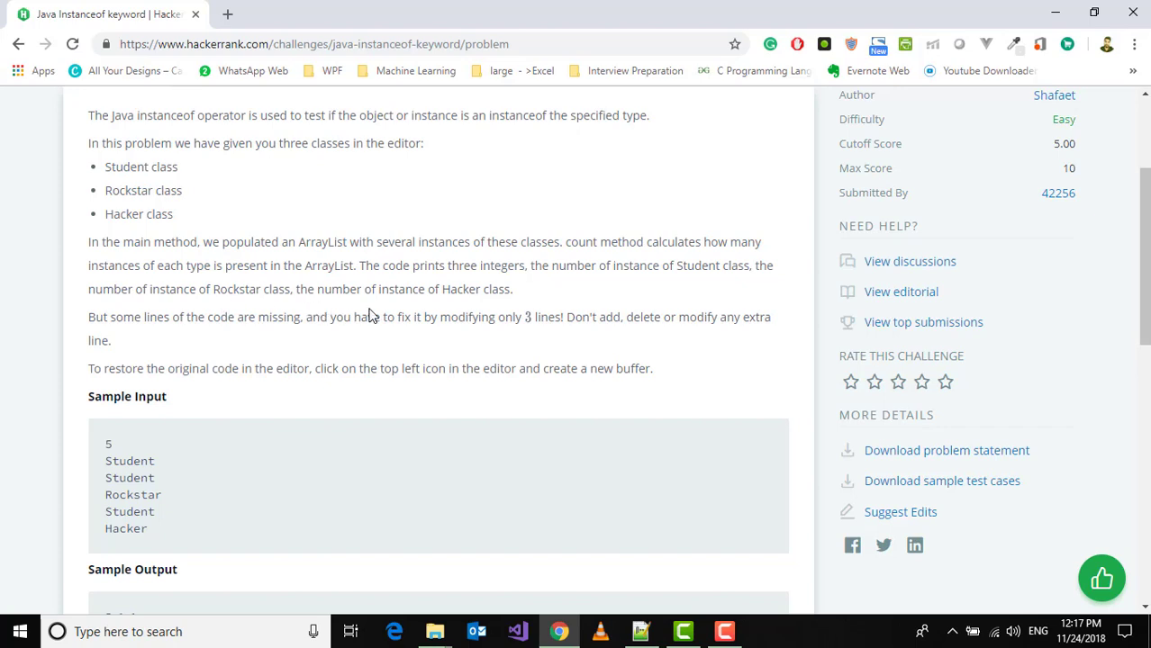
{"action": "mouse_move", "coordinate": [483, 310]}
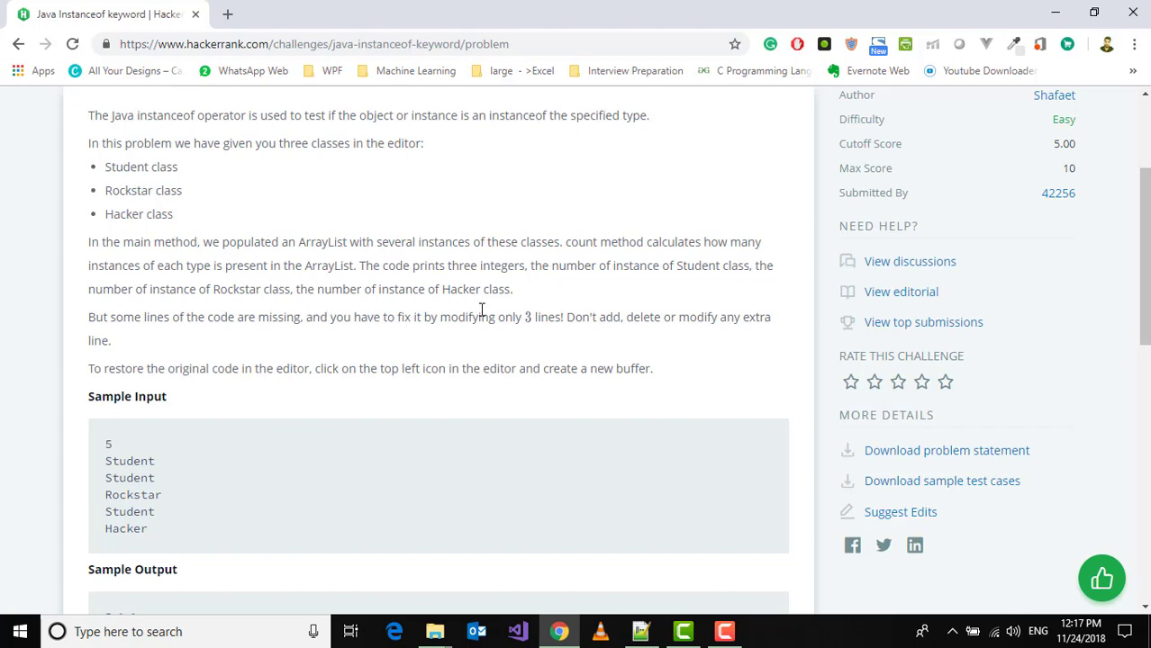
{"action": "scroll", "scroll_direction": "down", "scroll_amount": 3}
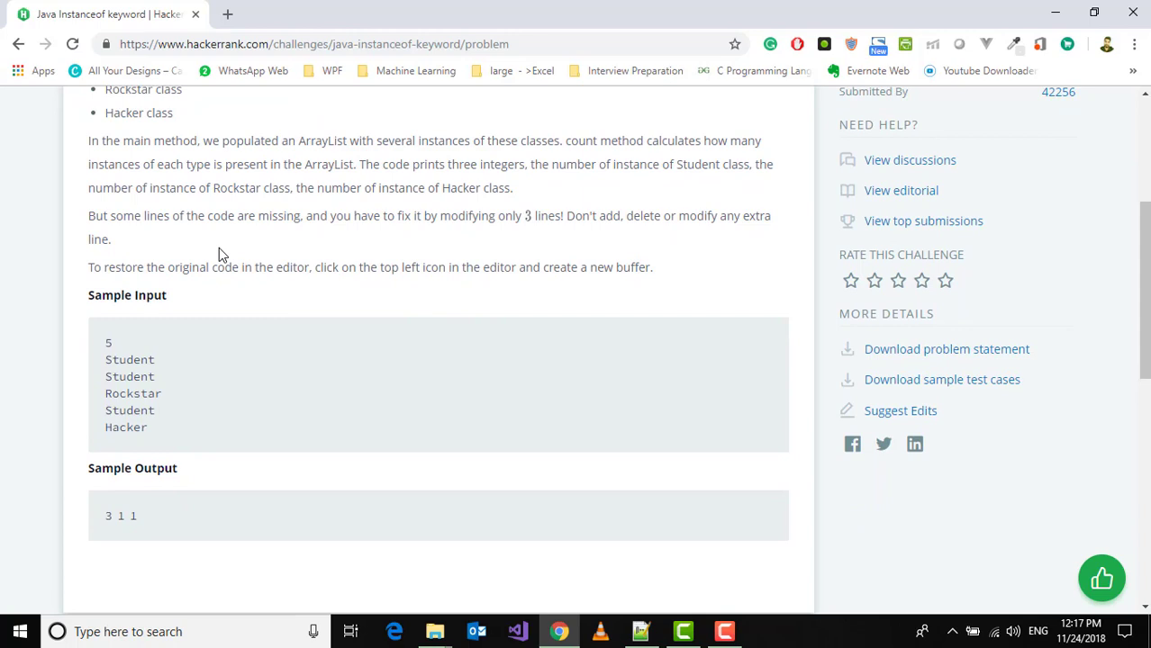
{"action": "mouse_move", "coordinate": [367, 223]}
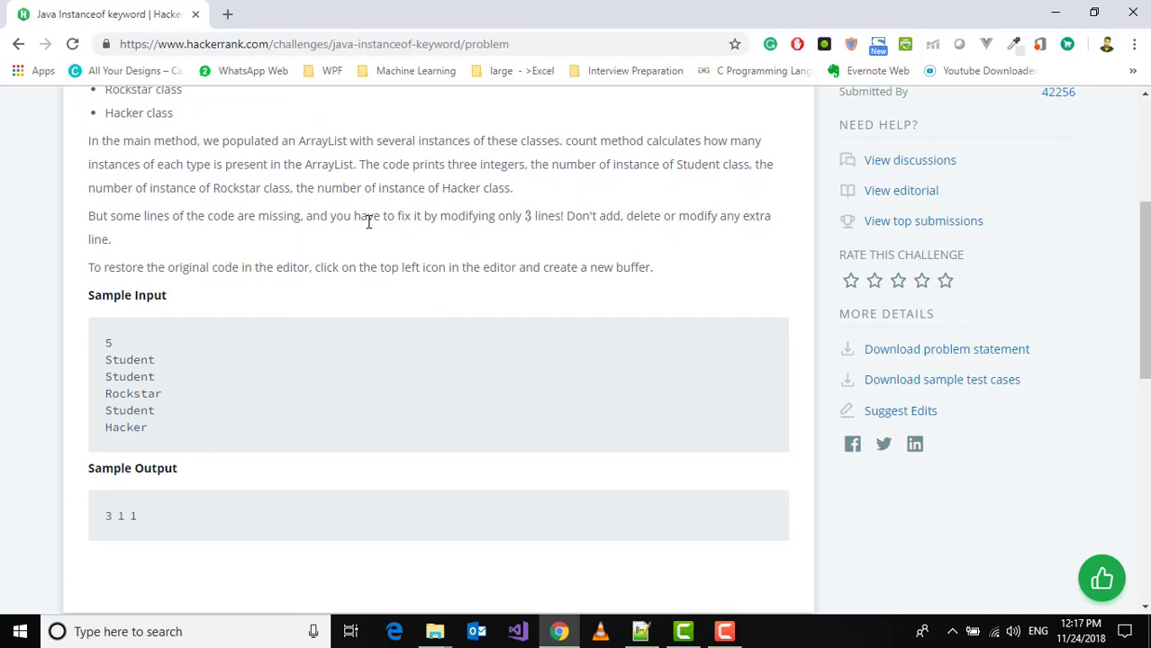
{"action": "mouse_move", "coordinate": [542, 232]}
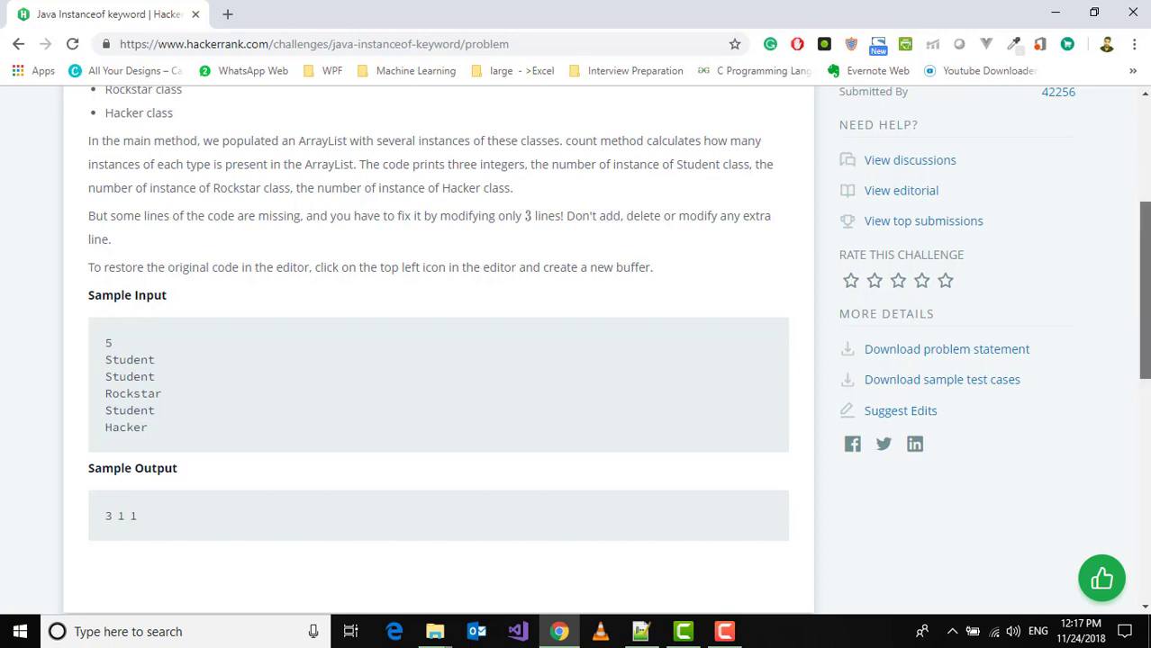
{"action": "scroll", "scroll_direction": "down", "scroll_amount": 3}
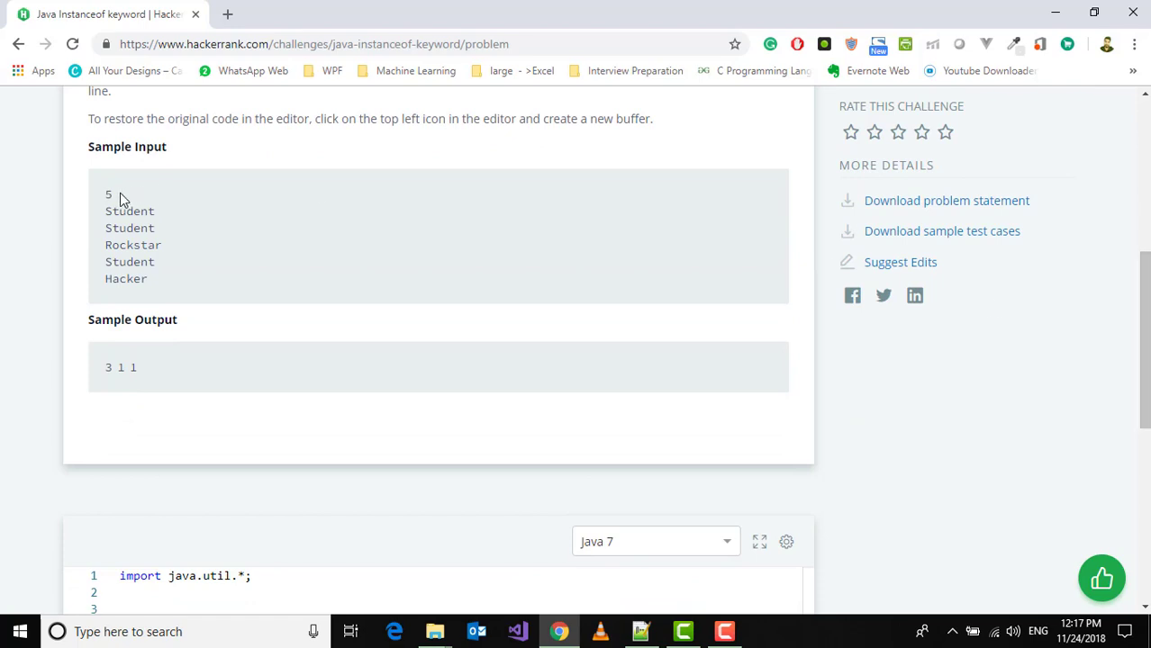
{"action": "mouse_move", "coordinate": [149, 227]}
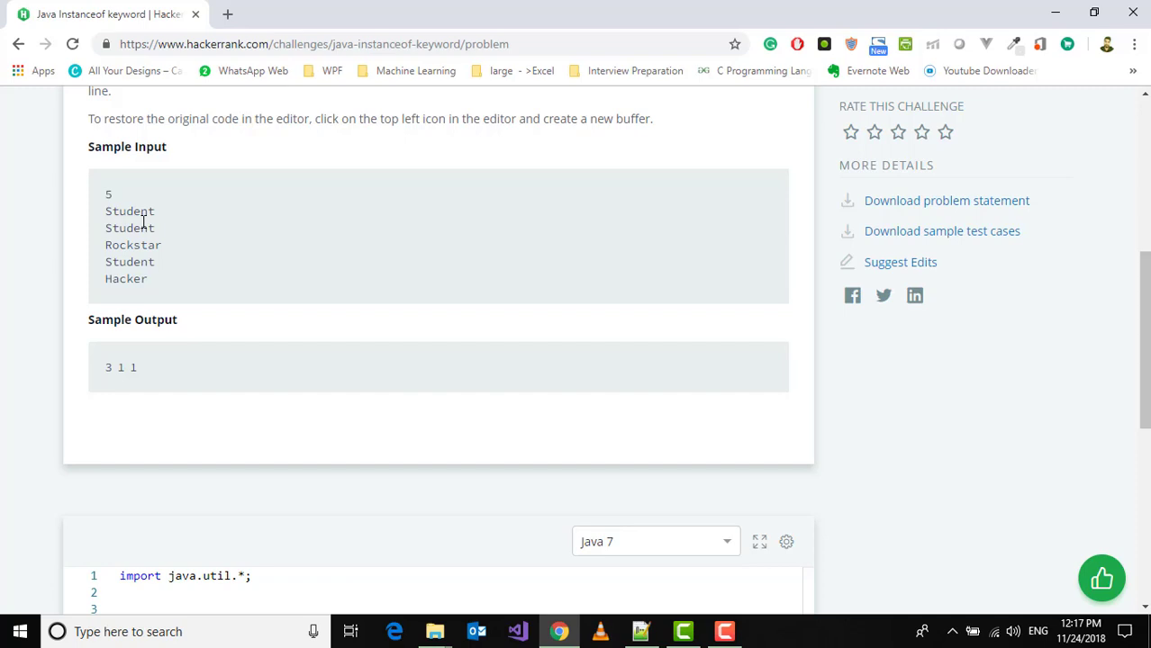
{"action": "mouse_move", "coordinate": [166, 242]}
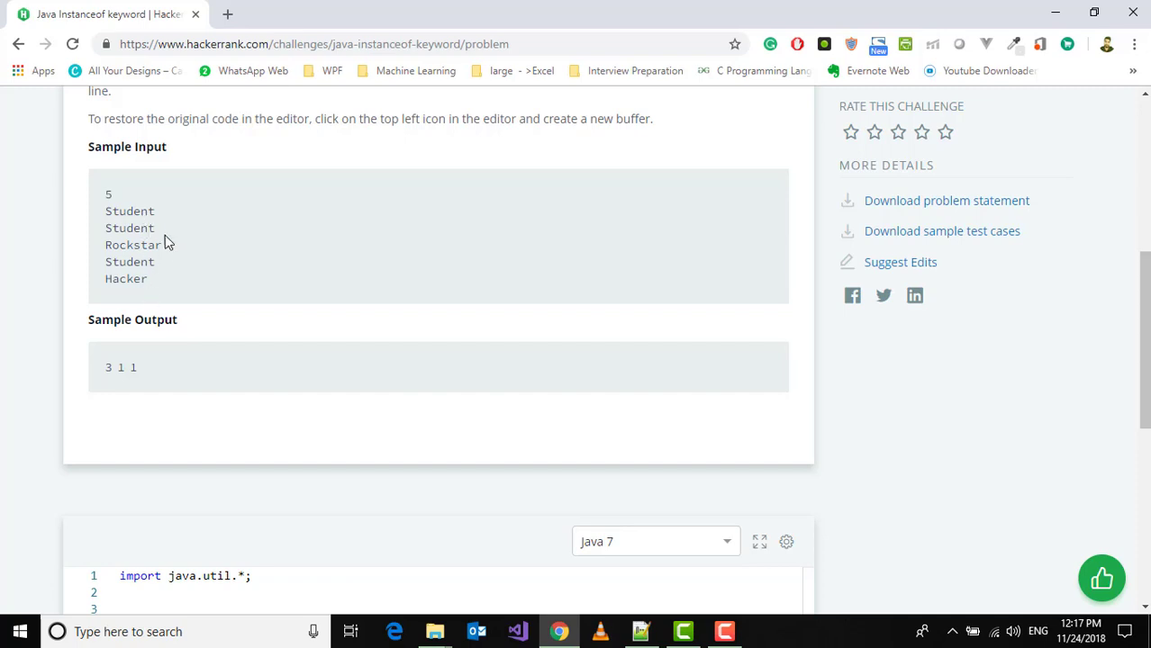
{"action": "mouse_move", "coordinate": [150, 220]}
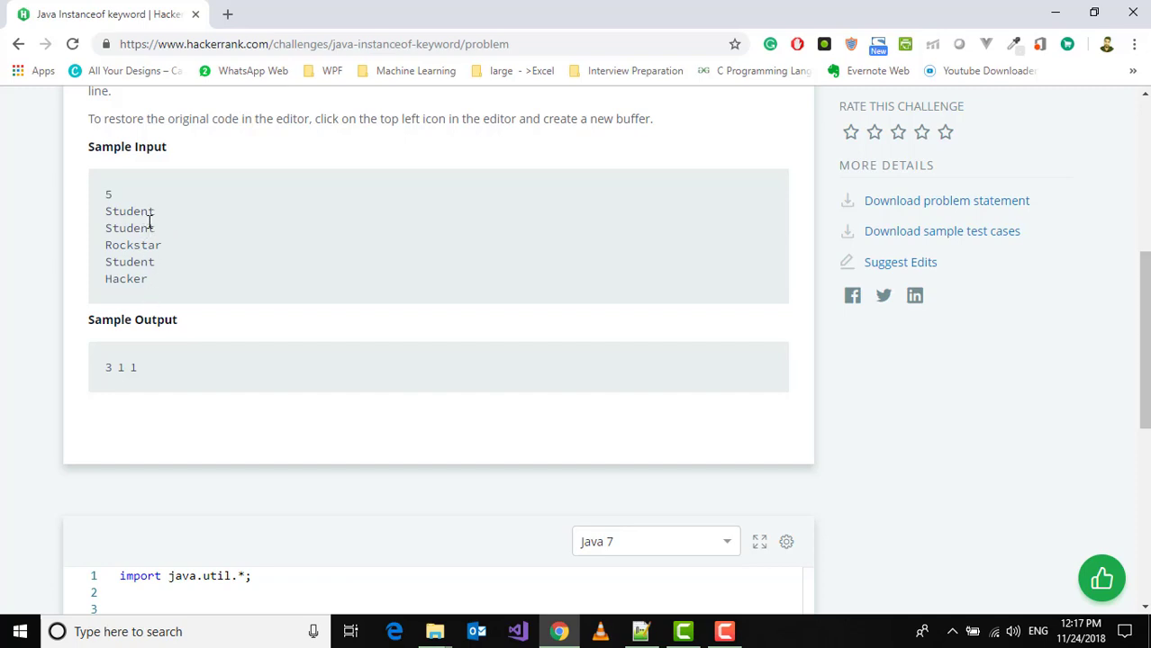
{"action": "mouse_move", "coordinate": [110, 364]}
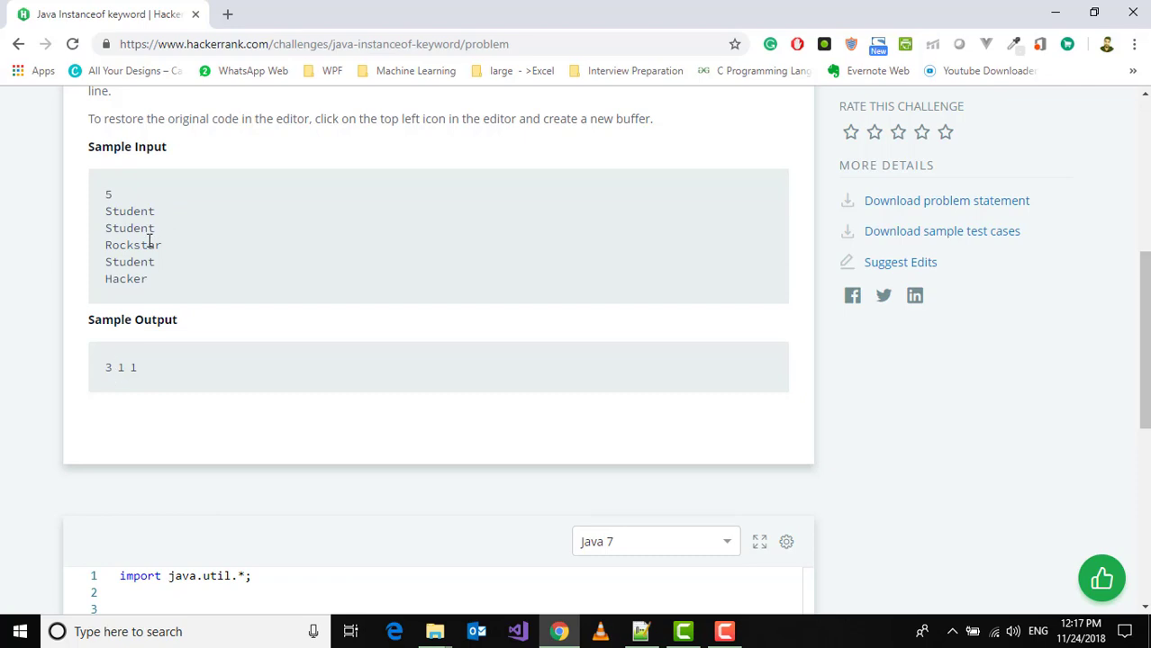
{"action": "mouse_move", "coordinate": [986, 324]}
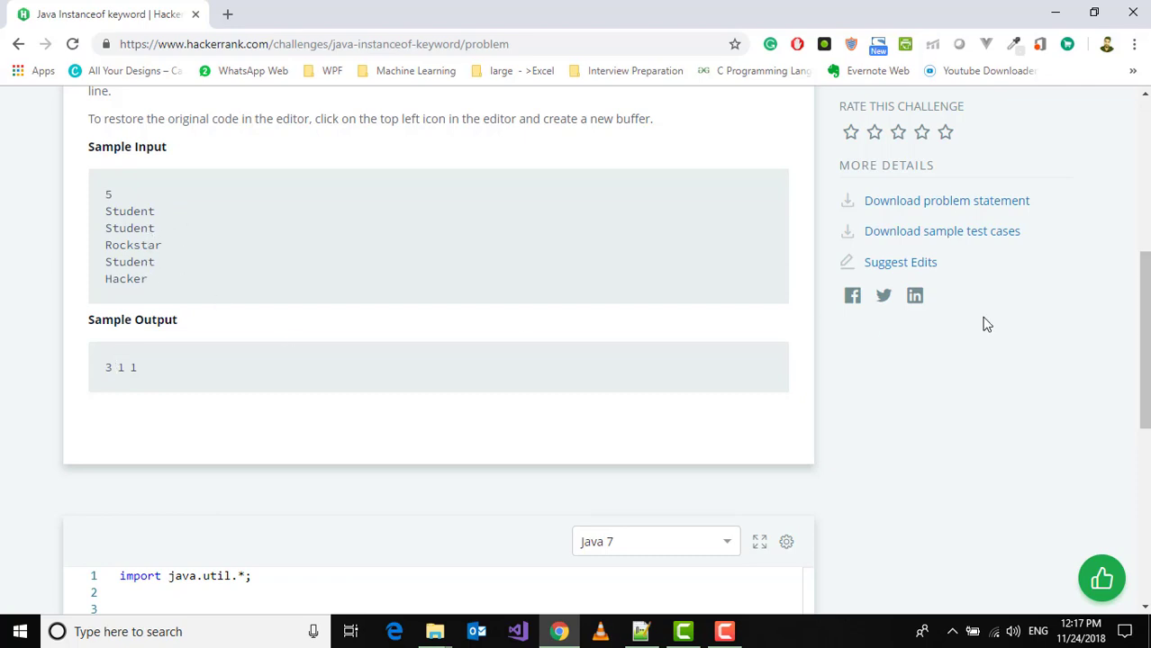
{"action": "scroll", "scroll_direction": "down", "scroll_amount": 3}
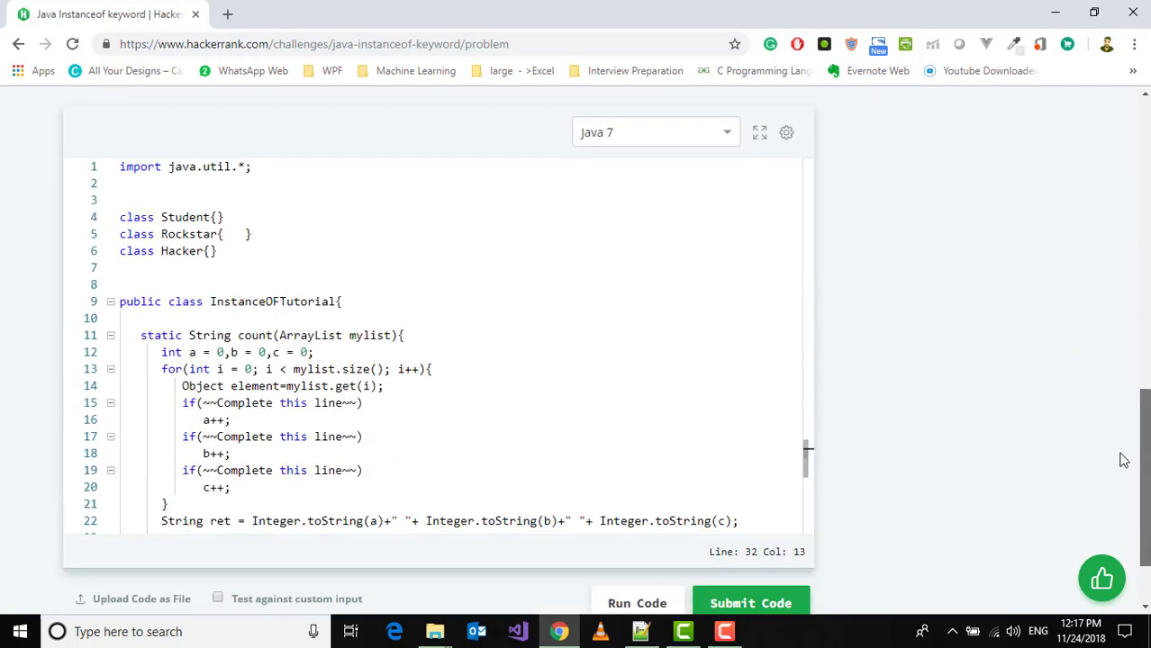
{"action": "scroll", "scroll_direction": "up", "scroll_amount": 3}
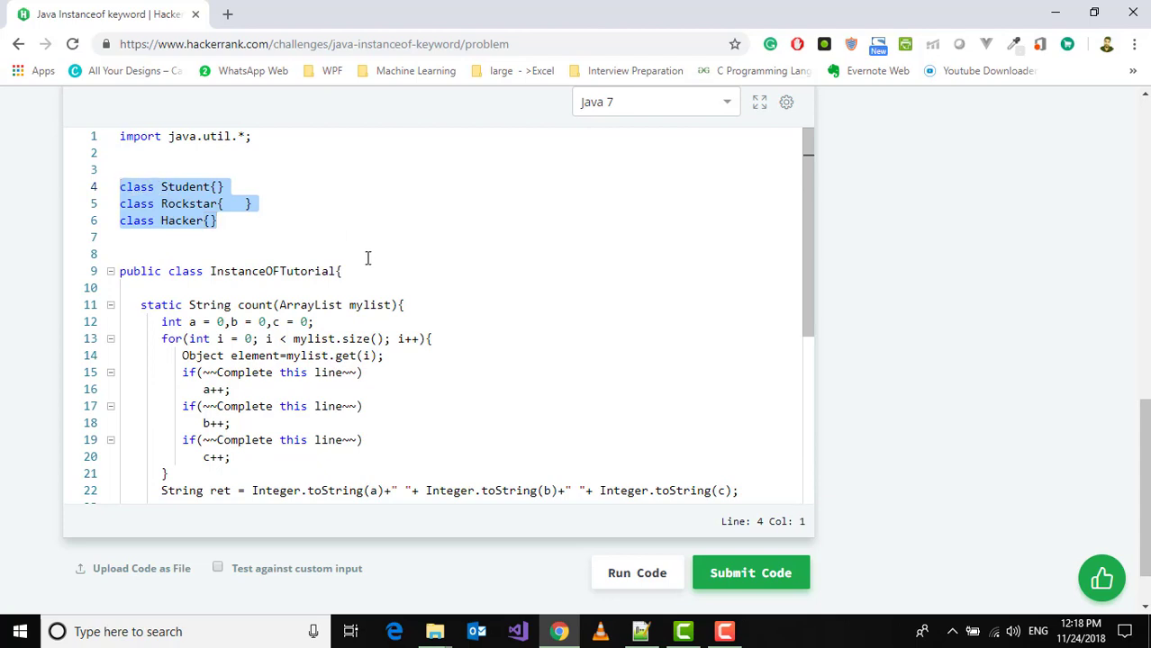
{"action": "left_click", "coordinate": [351, 355]}
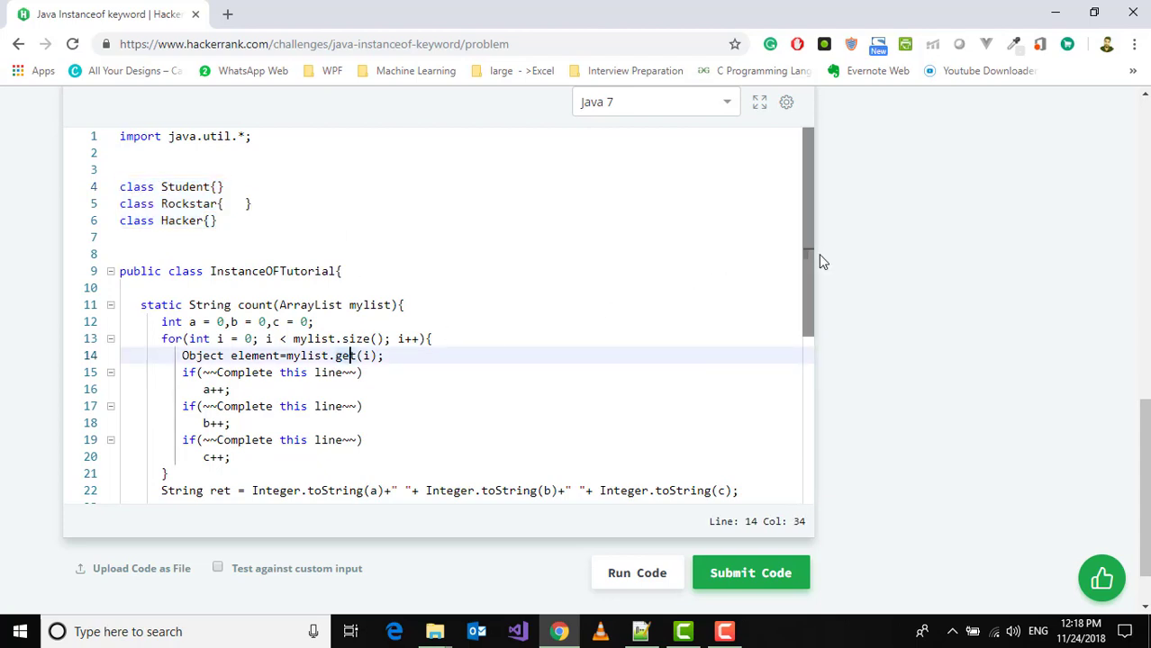
{"action": "scroll", "scroll_direction": "down", "scroll_amount": 3}
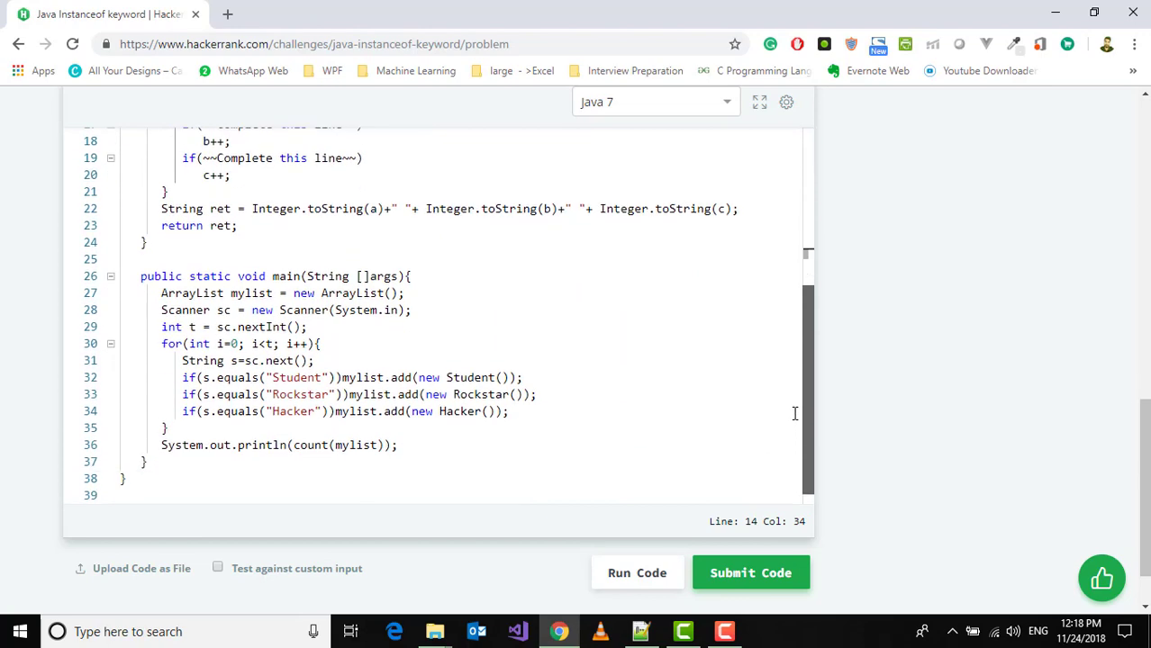
{"action": "scroll", "scroll_direction": "up", "scroll_amount": 3}
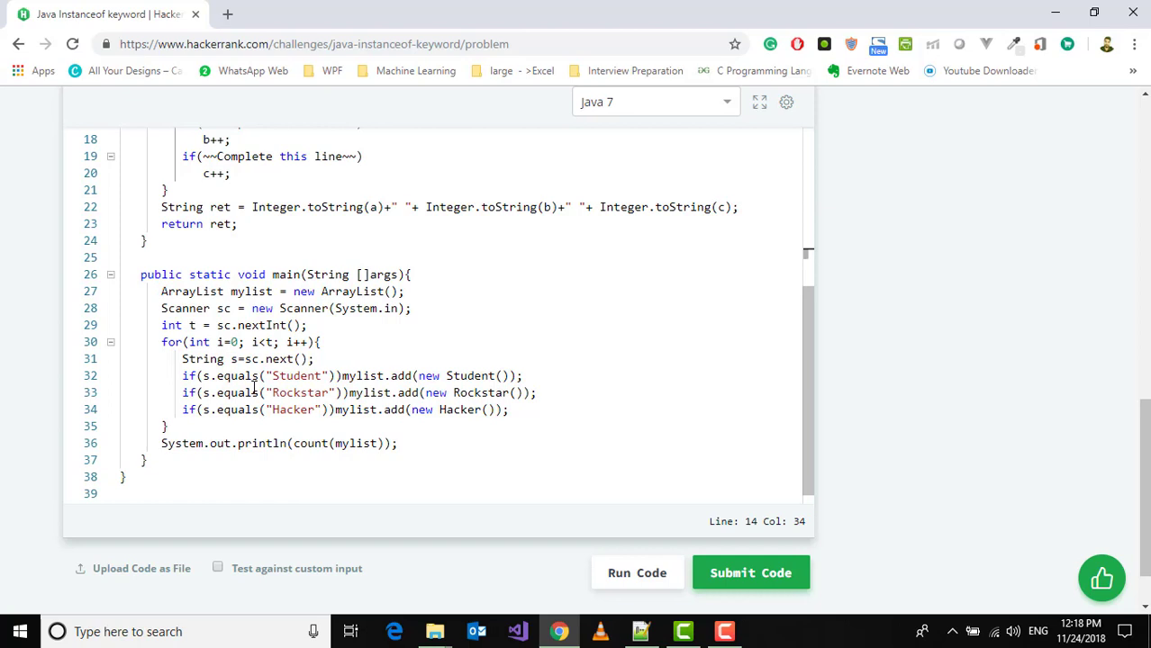
{"action": "mouse_move", "coordinate": [364, 367]}
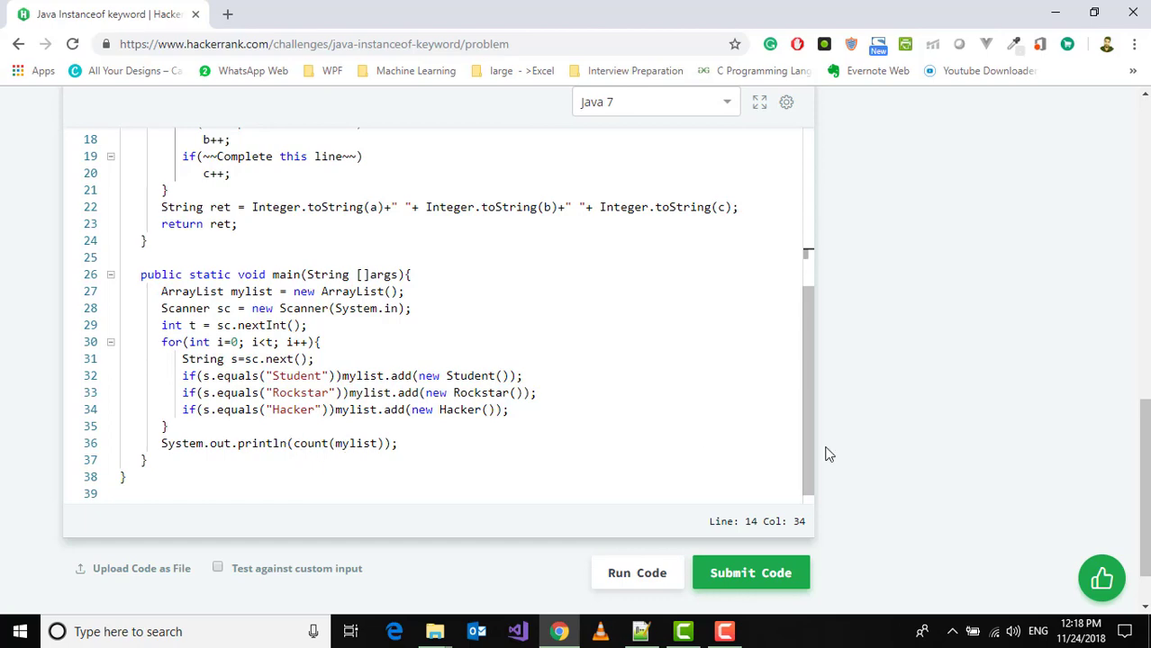
{"action": "scroll", "scroll_direction": "up", "scroll_amount": 3}
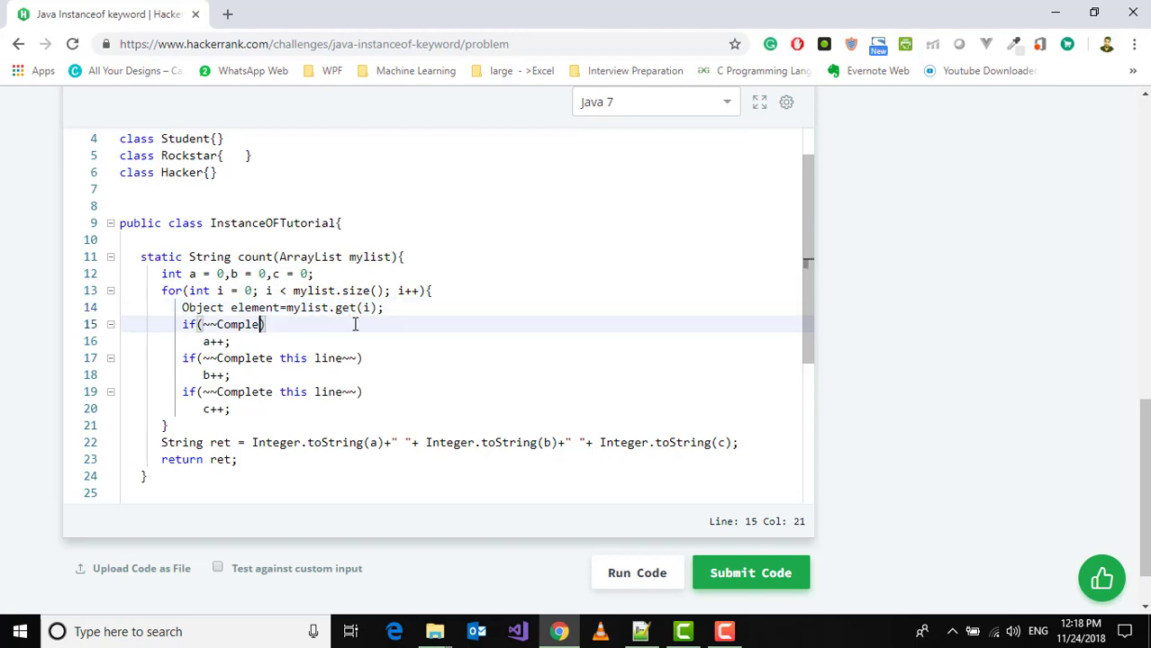
Step: Finish the first condition as 'InstanceOf Student)' in place of the placeholder comment
{"action": "key", "text": "backspace"}
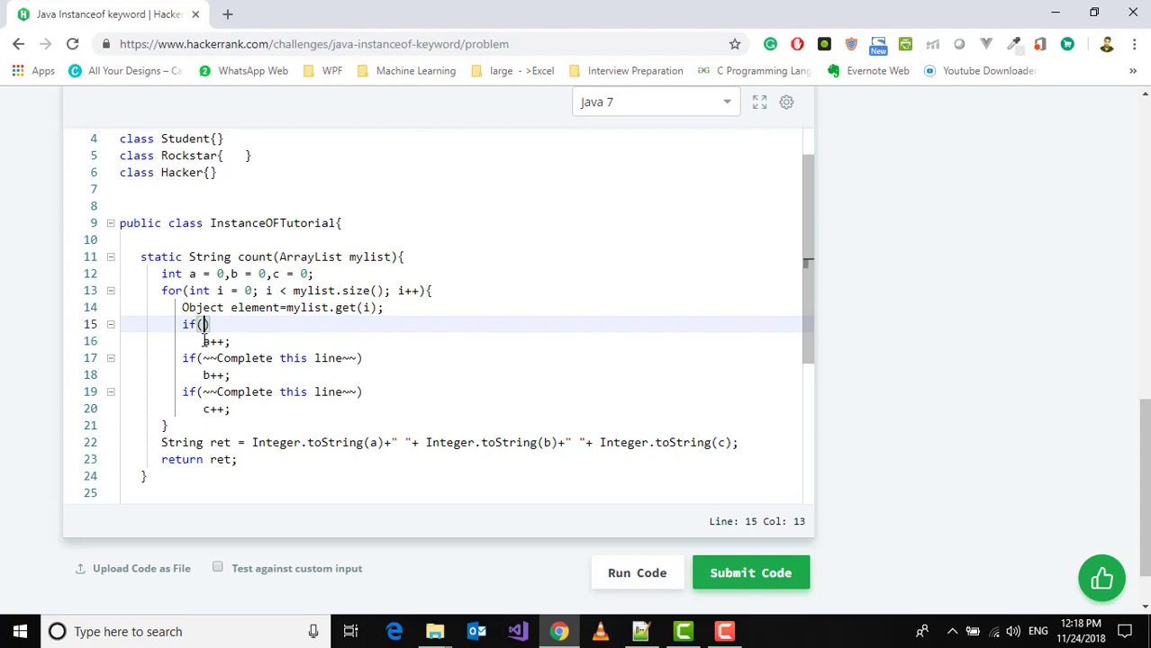
{"action": "type", "text": "element InstanceOf"}
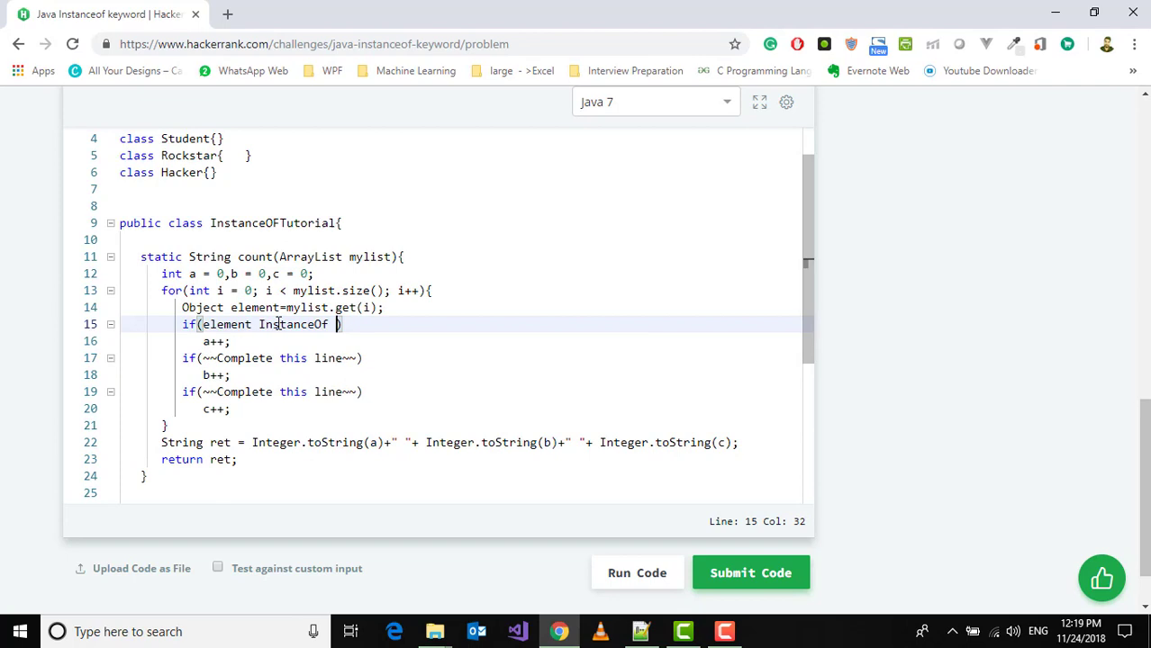
{"action": "double_click", "coordinate": [186, 139]}
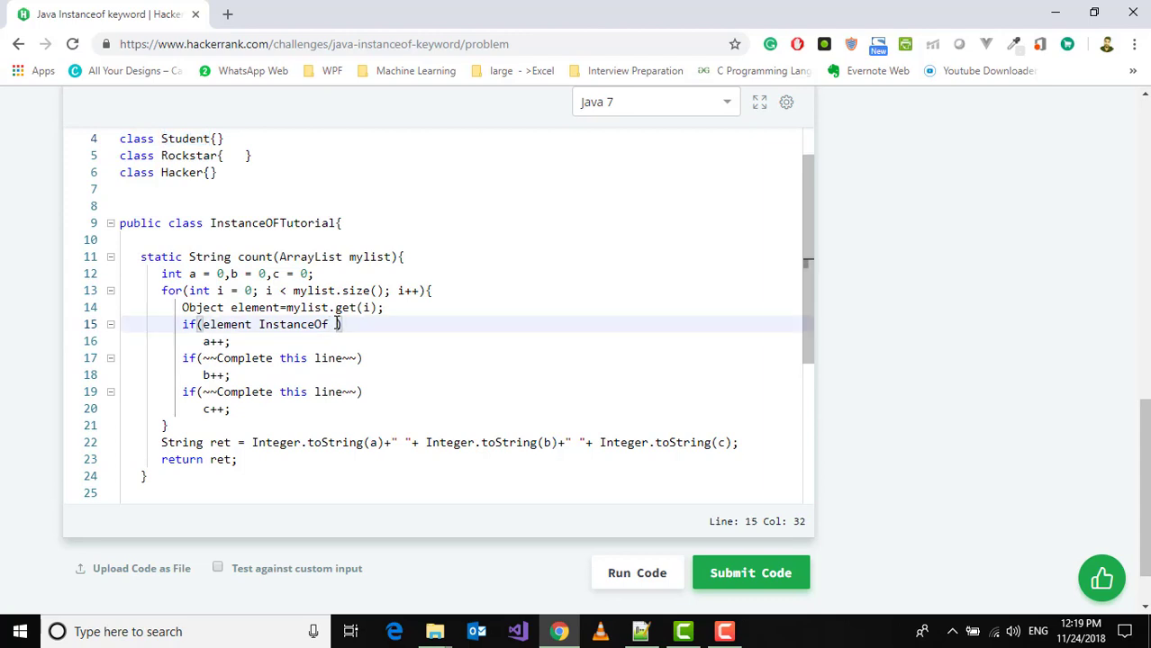
{"action": "type", "text": "Student)"}
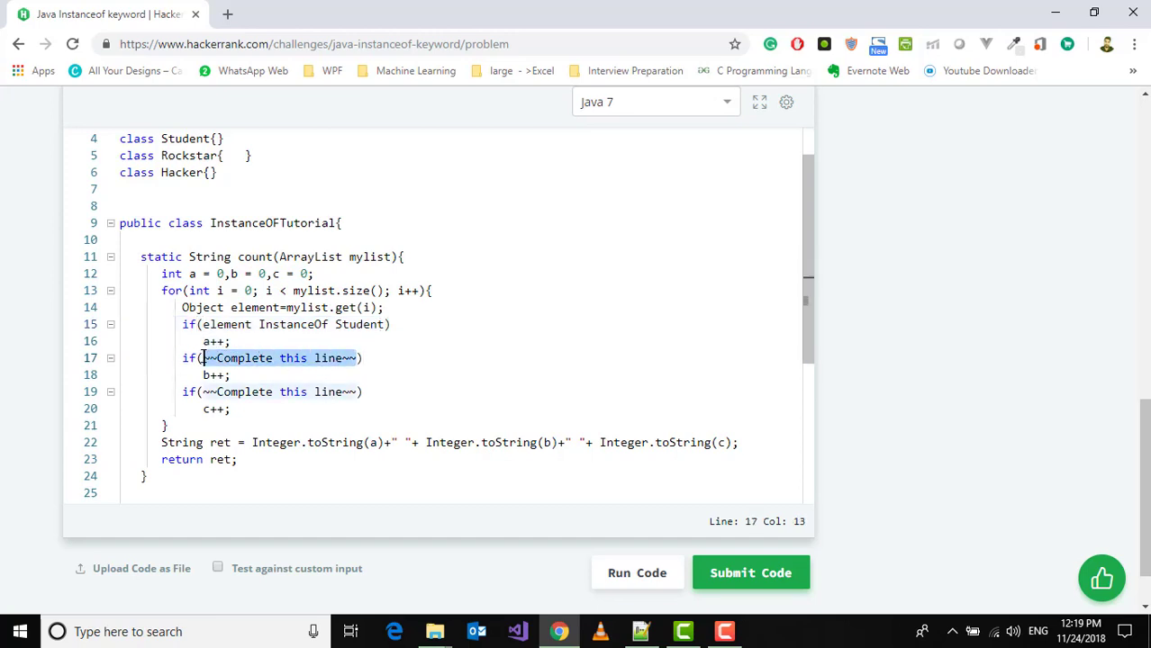
Step: Fill the second condition with 'InstanceOf Rockstar)' via autocomplete and start erasing the third placeholder
{"action": "type", "text": "e"}
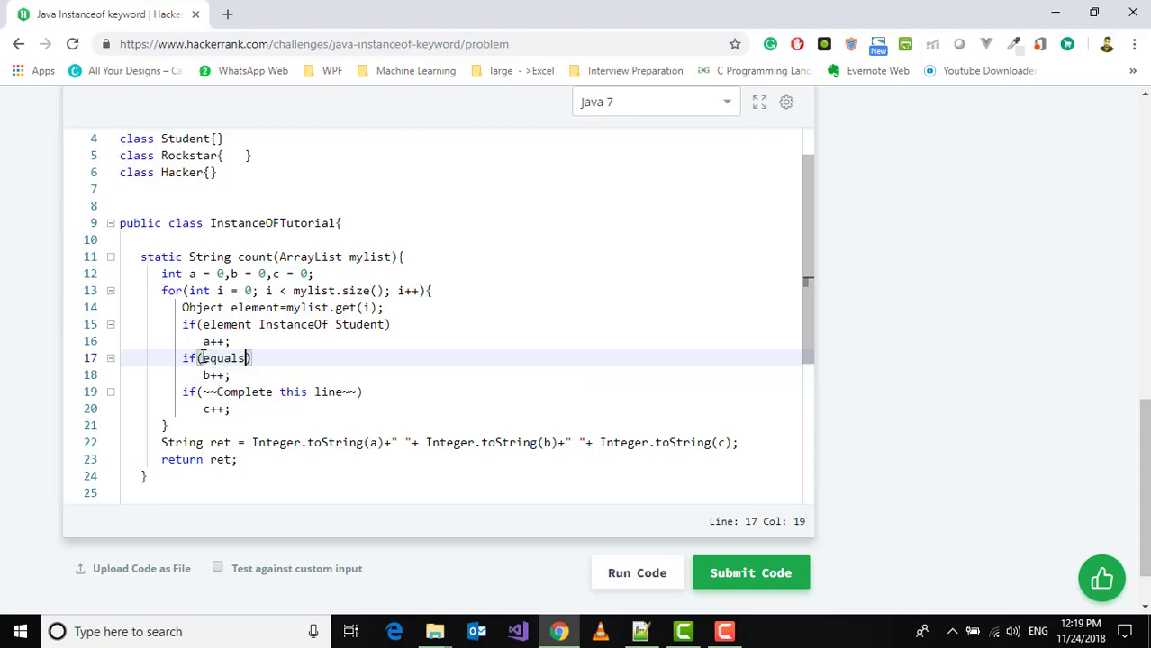
{"action": "type", "text": "I"}
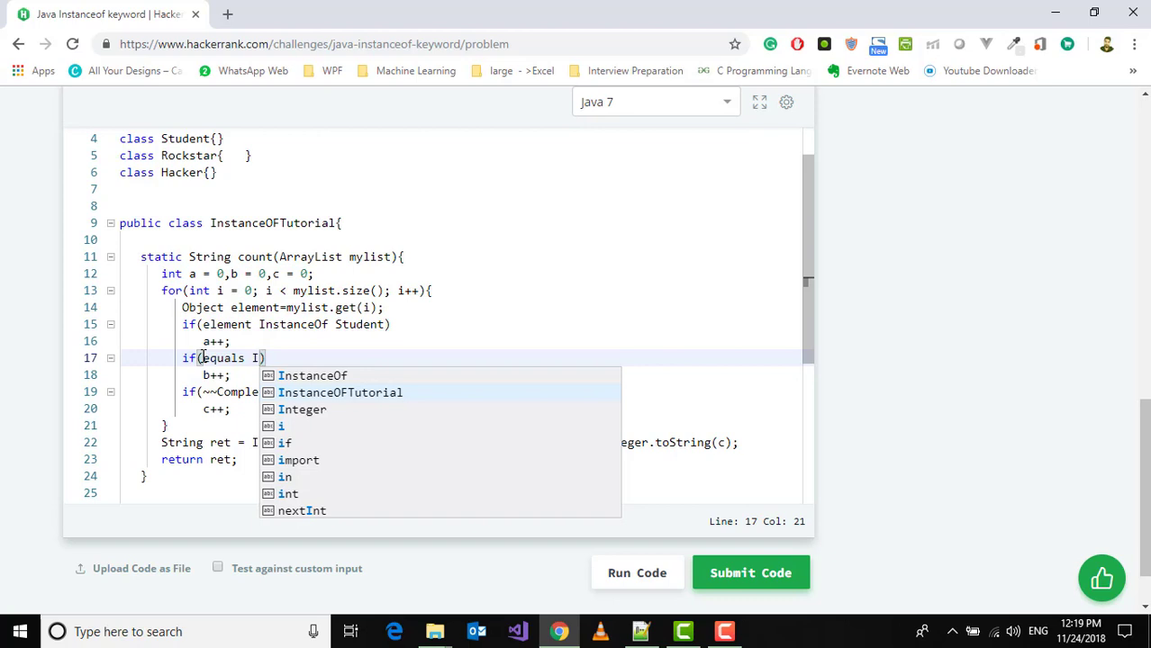
{"action": "left_click", "coordinate": [311, 376]}
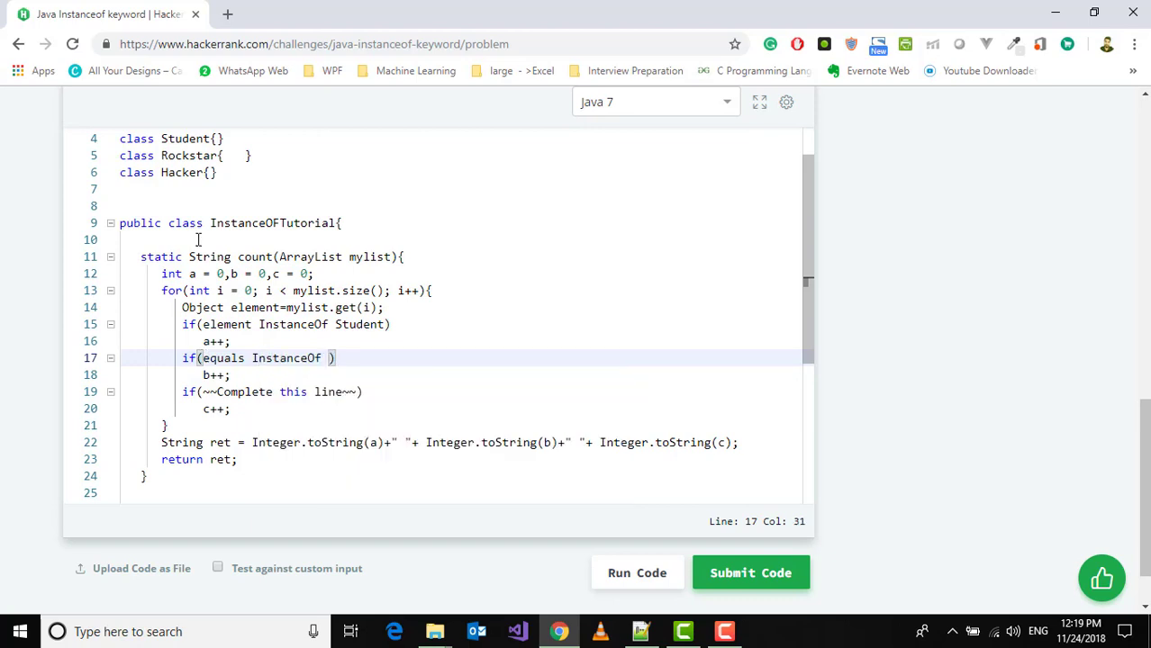
{"action": "double_click", "coordinate": [188, 155]}
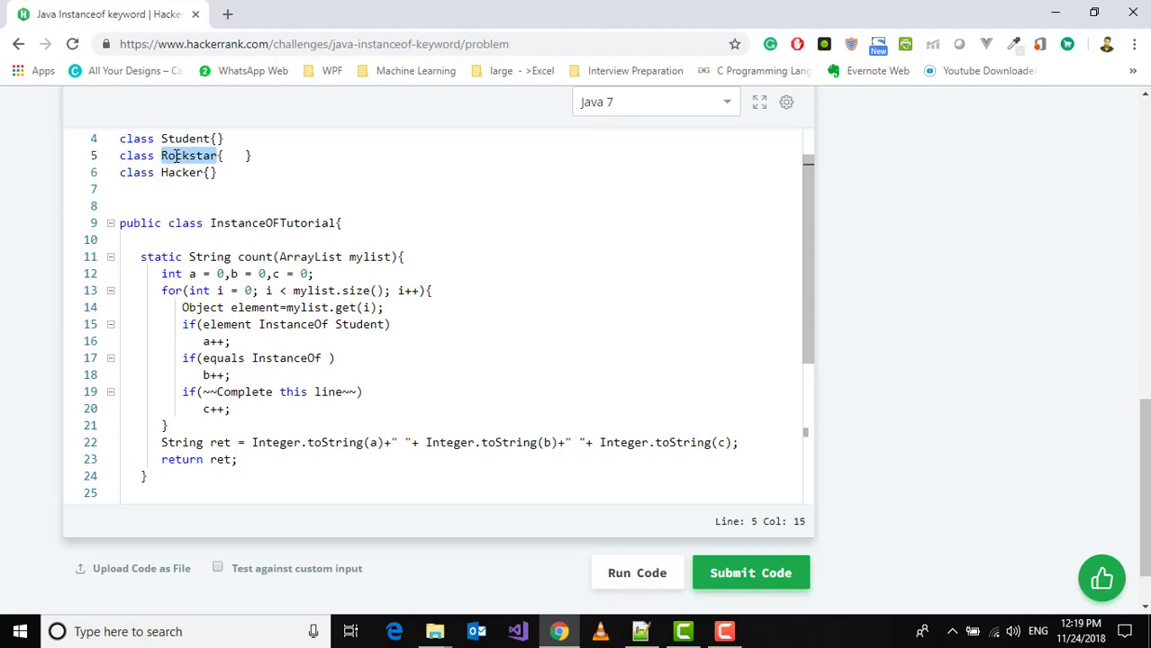
{"action": "mouse_move", "coordinate": [327, 356]}
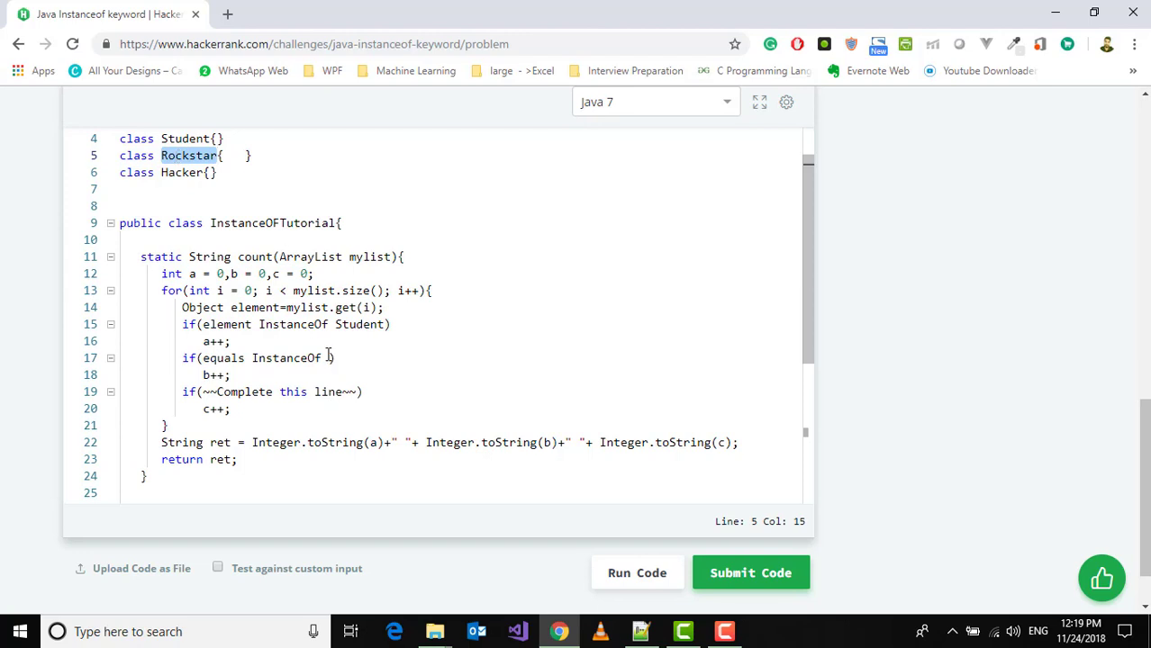
{"action": "type", "text": "Rockstar)"}
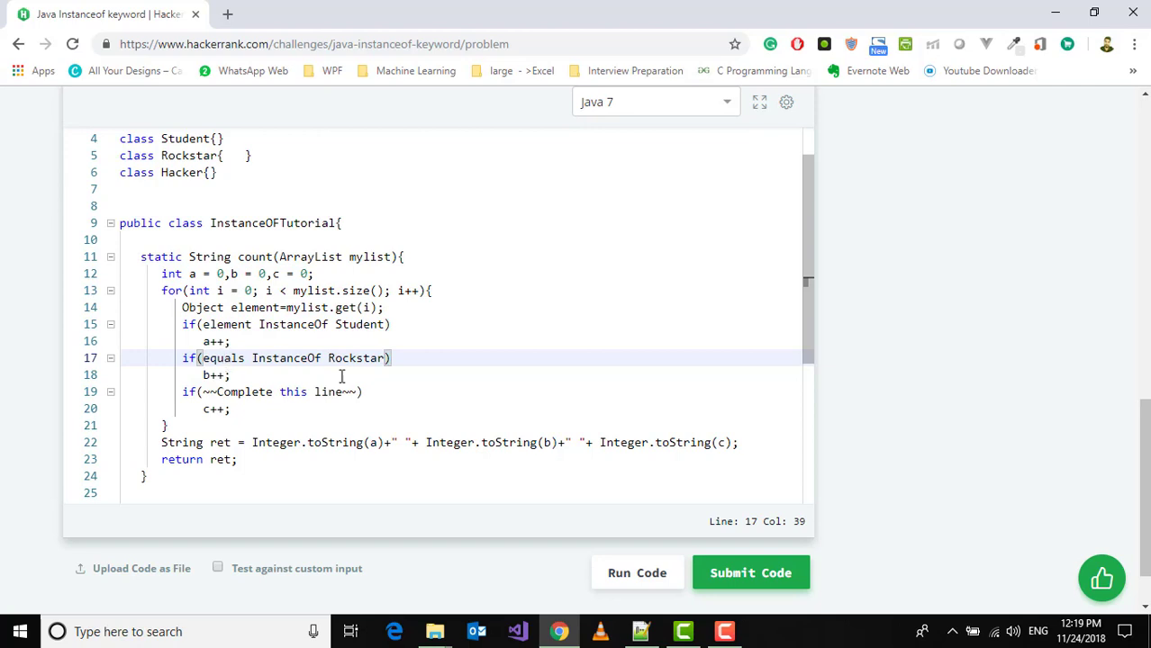
{"action": "left_click", "coordinate": [243, 393]}
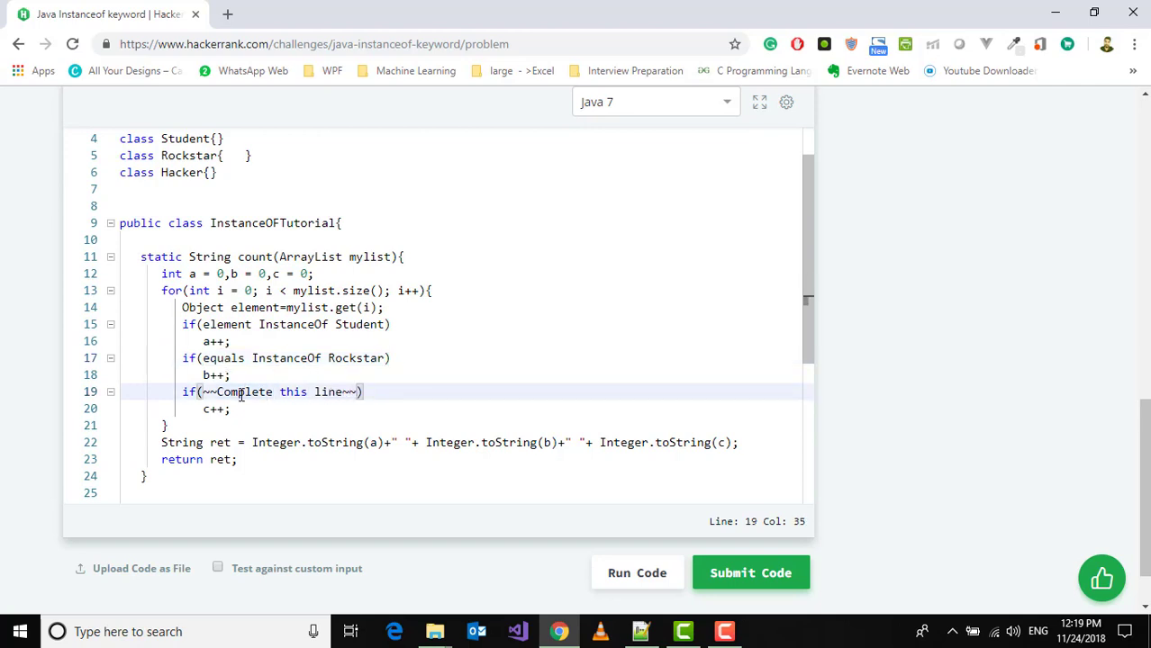
{"action": "key", "text": "Backspace"}
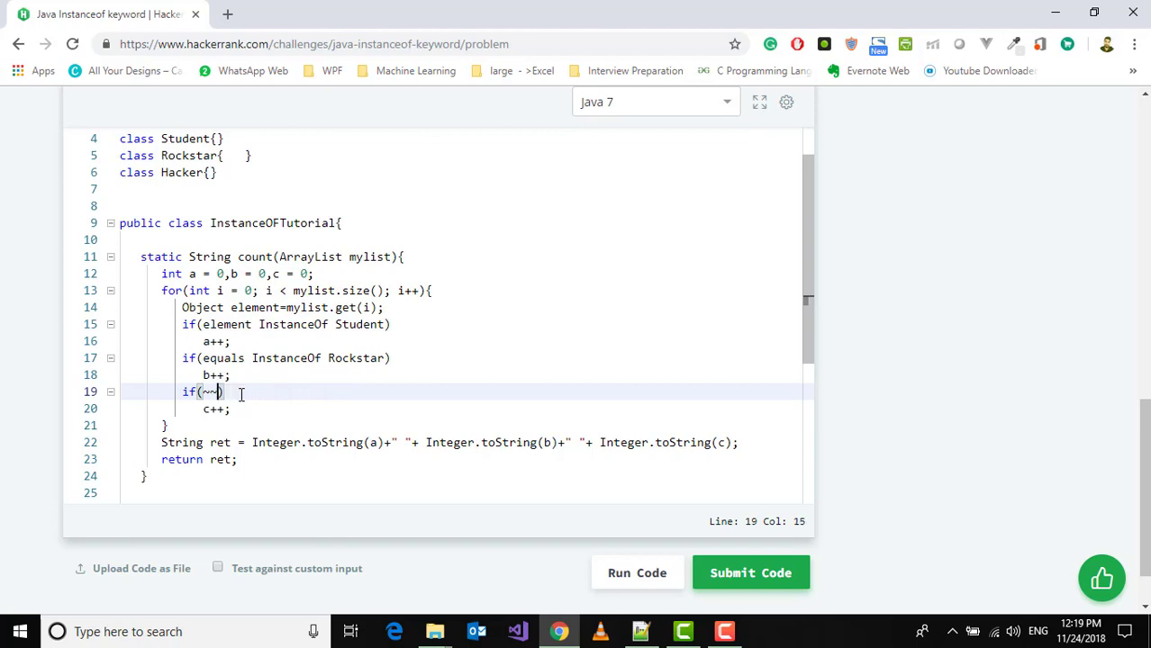
Step: Write the third condition as 'element InstanceOf Hacker)' using the autocomplete suggestion
{"action": "key", "text": "Backspace"}
{"action": "type", "text": "ement"}
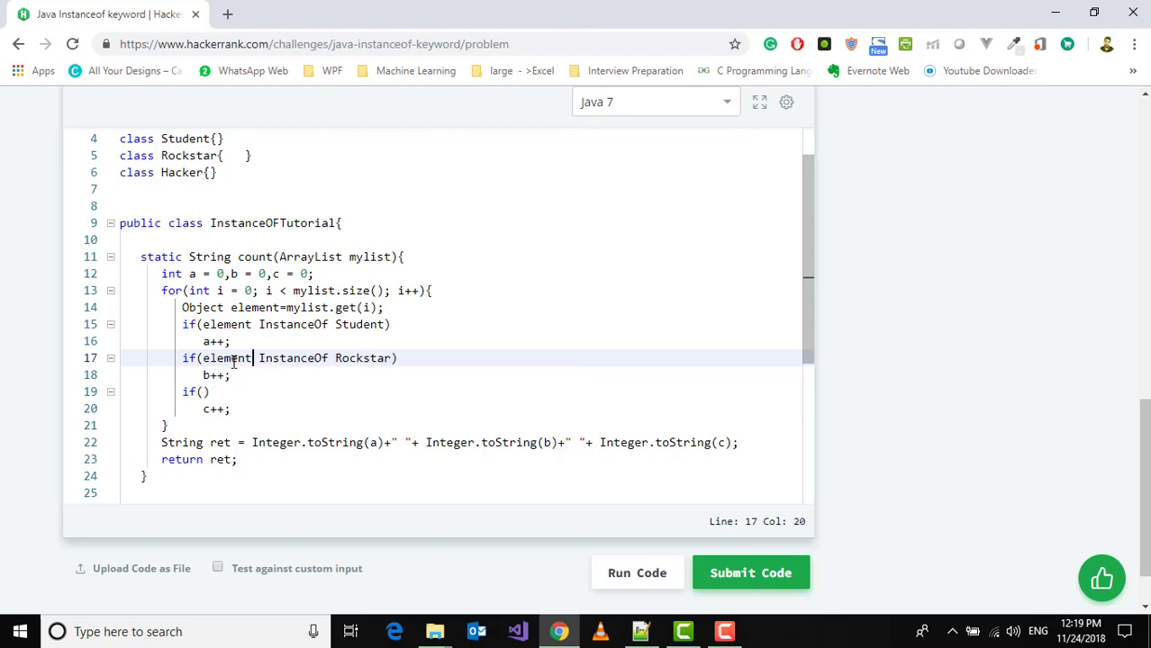
{"action": "left_click", "coordinate": [196, 392]}
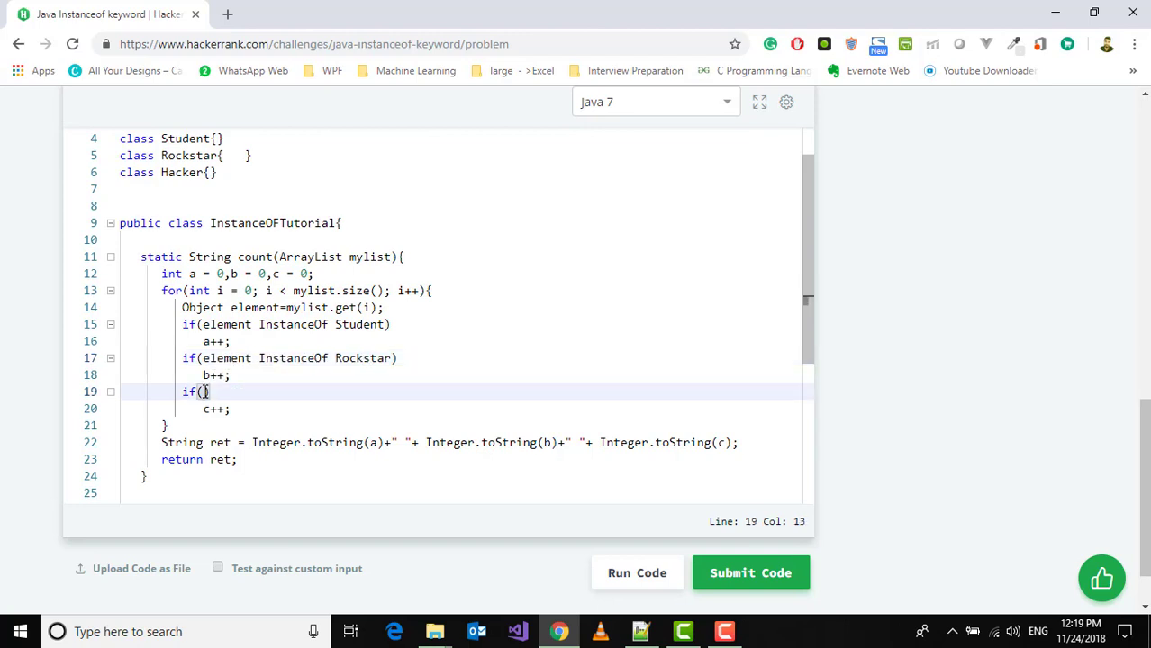
{"action": "type", "text": "e"}
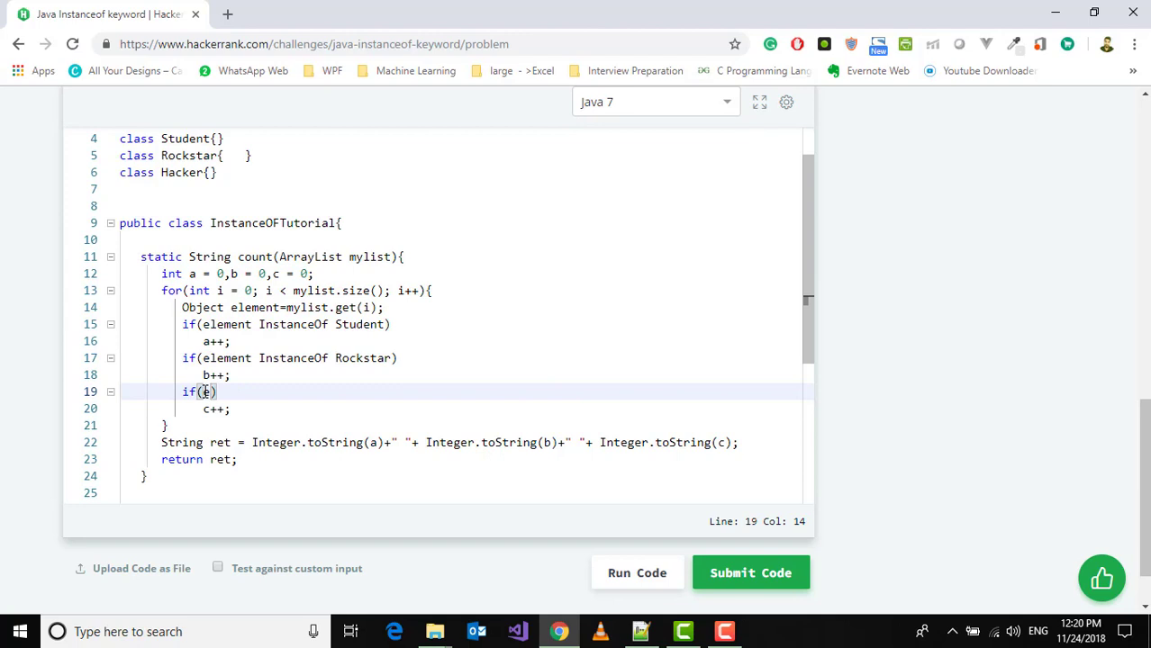
{"action": "type", "text": "lement"}
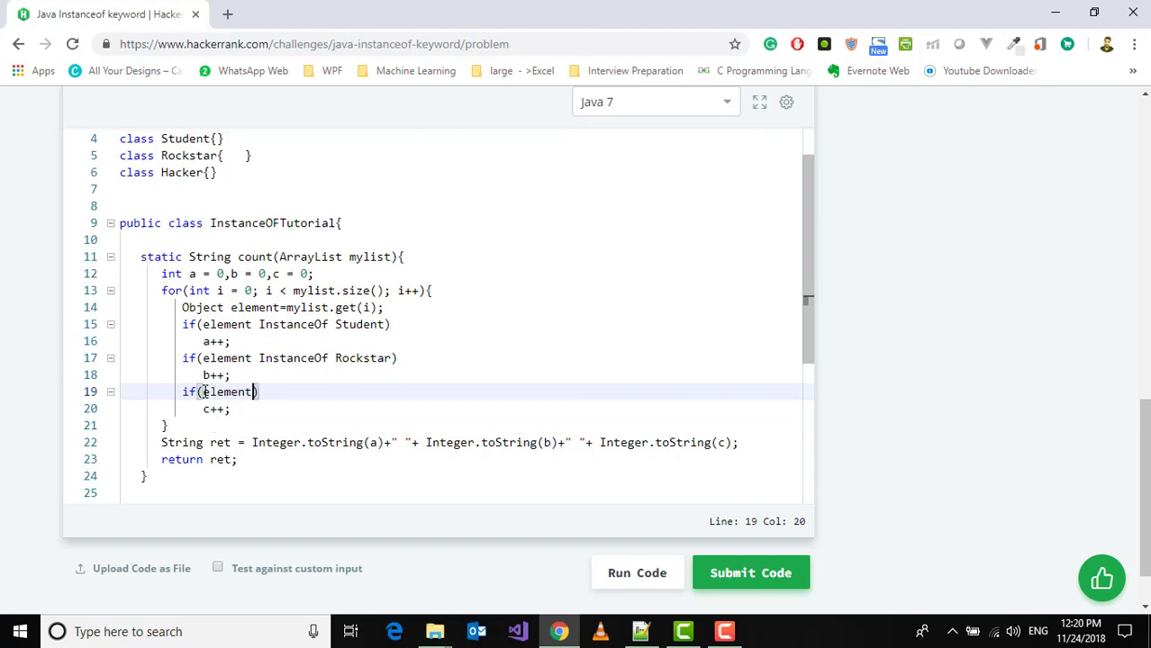
{"action": "type", "text": "ins"}
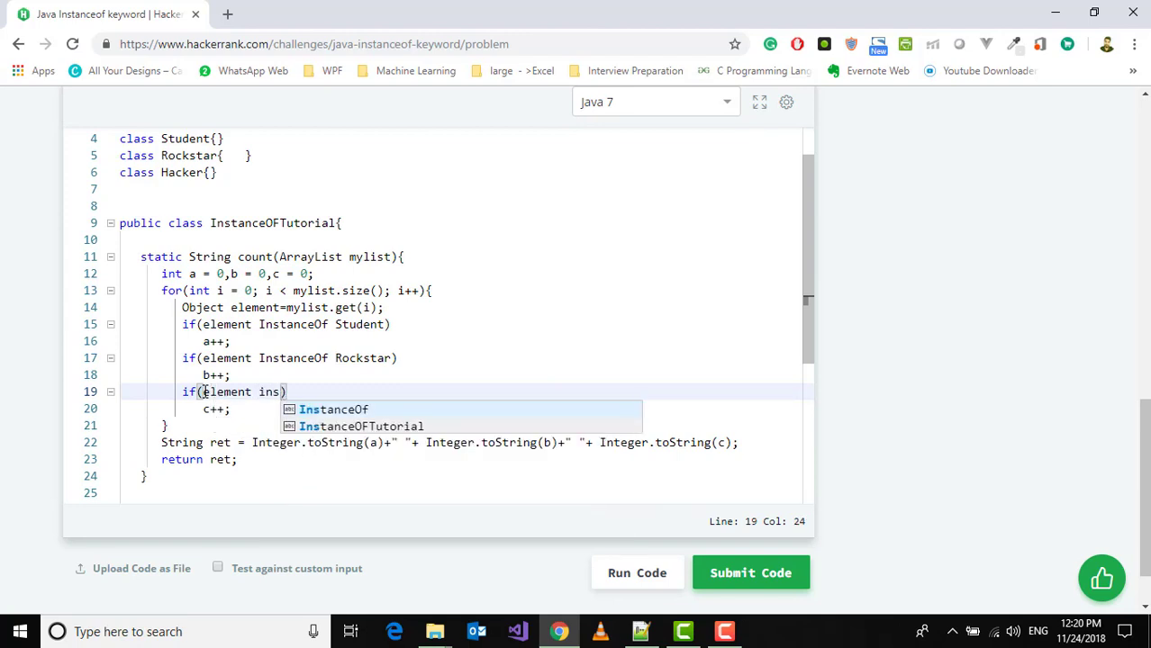
{"action": "left_click", "coordinate": [334, 409]}
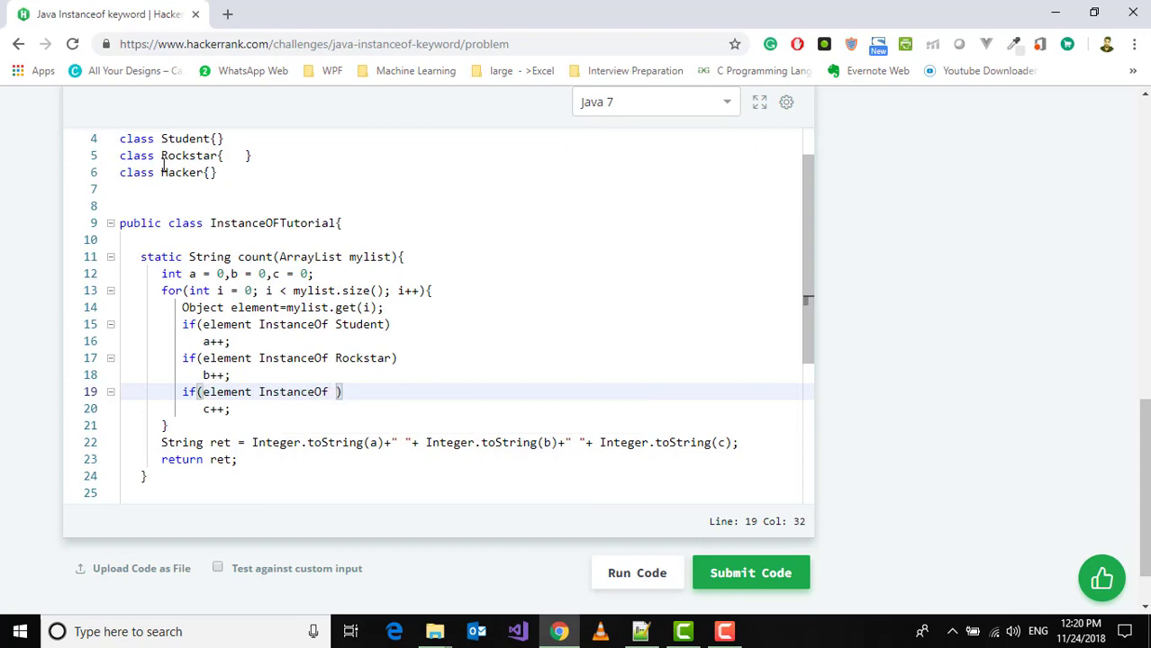
{"action": "double_click", "coordinate": [182, 173]}
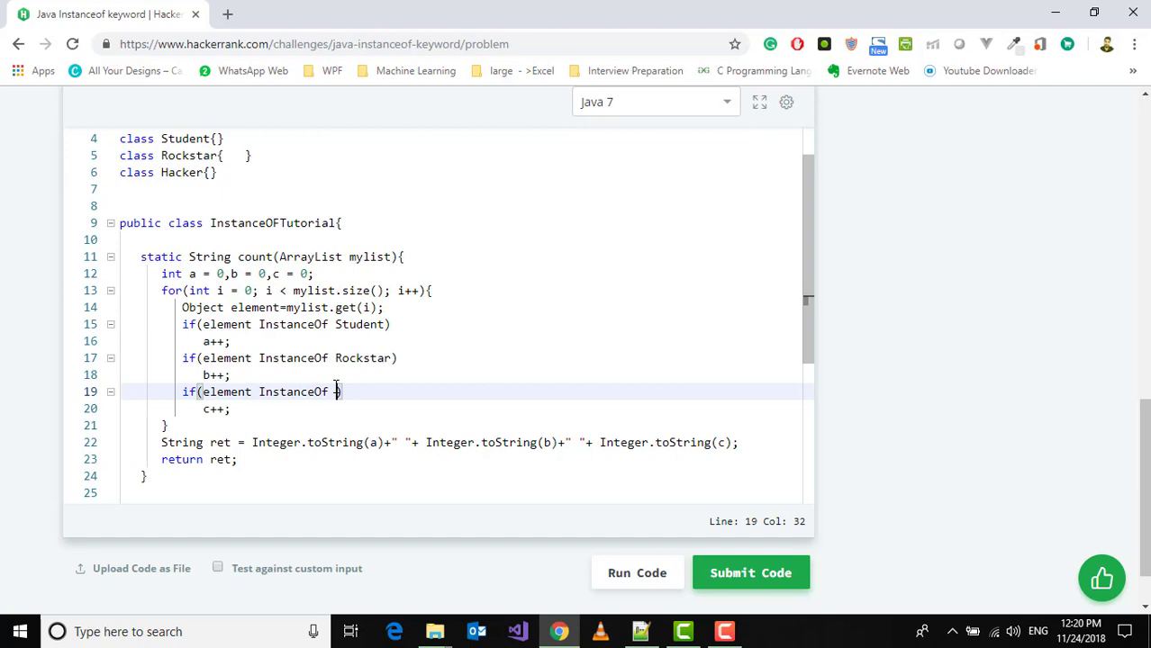
{"action": "type", "text": "Hacker)"}
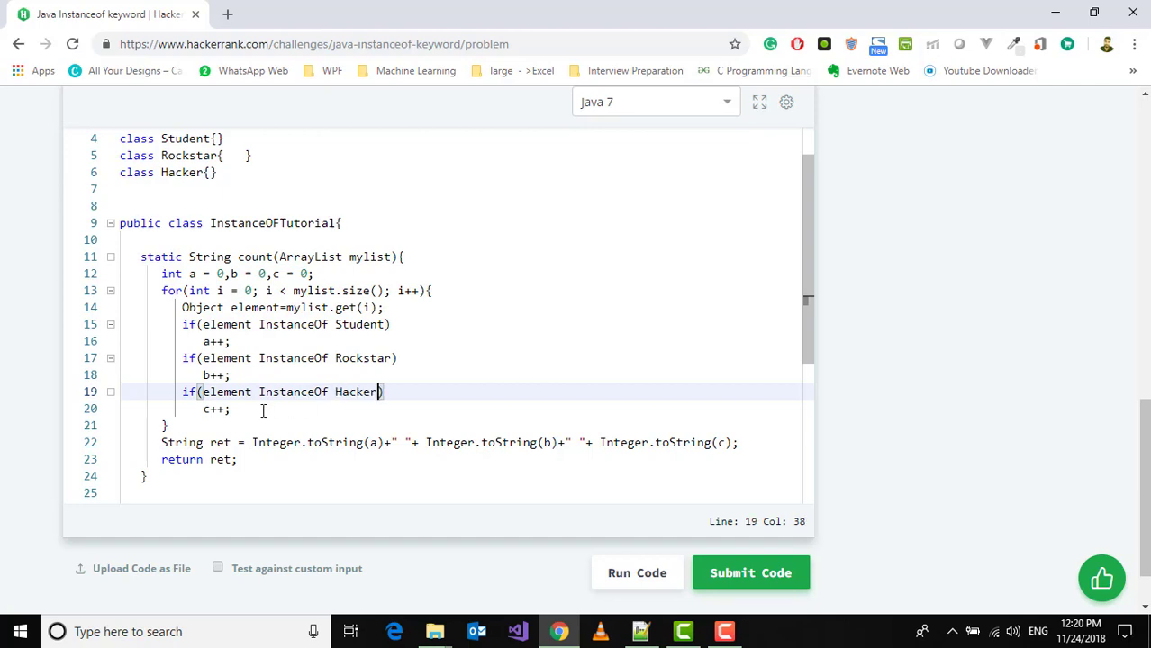
{"action": "mouse_move", "coordinate": [619, 382]}
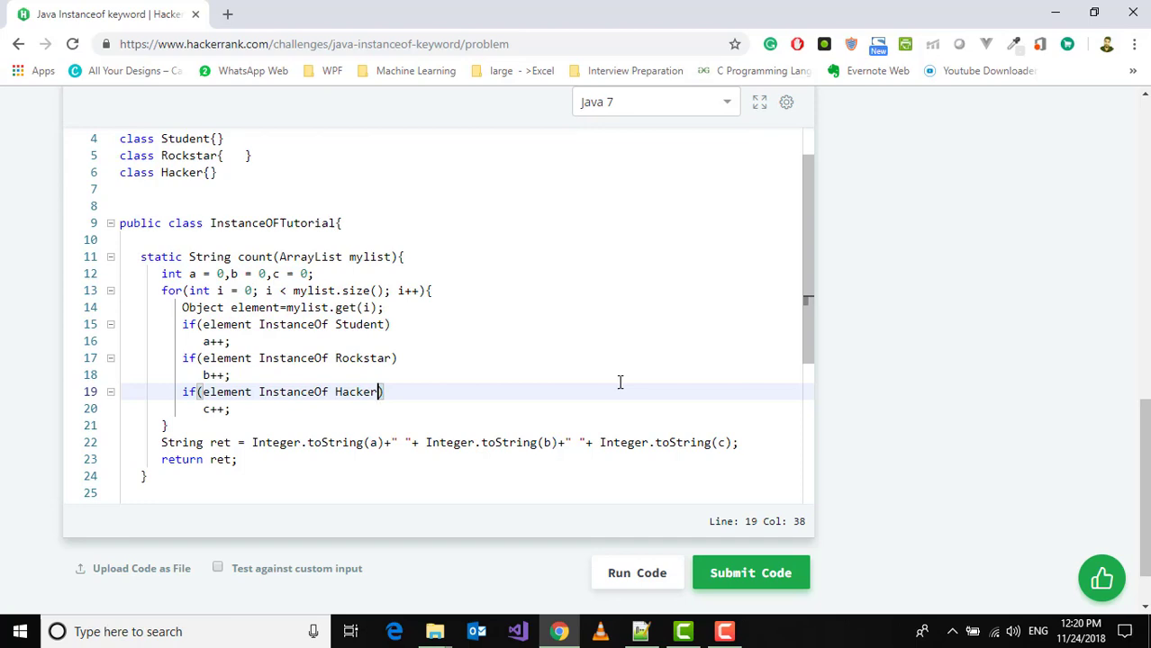
{"action": "mouse_move", "coordinate": [220, 329]}
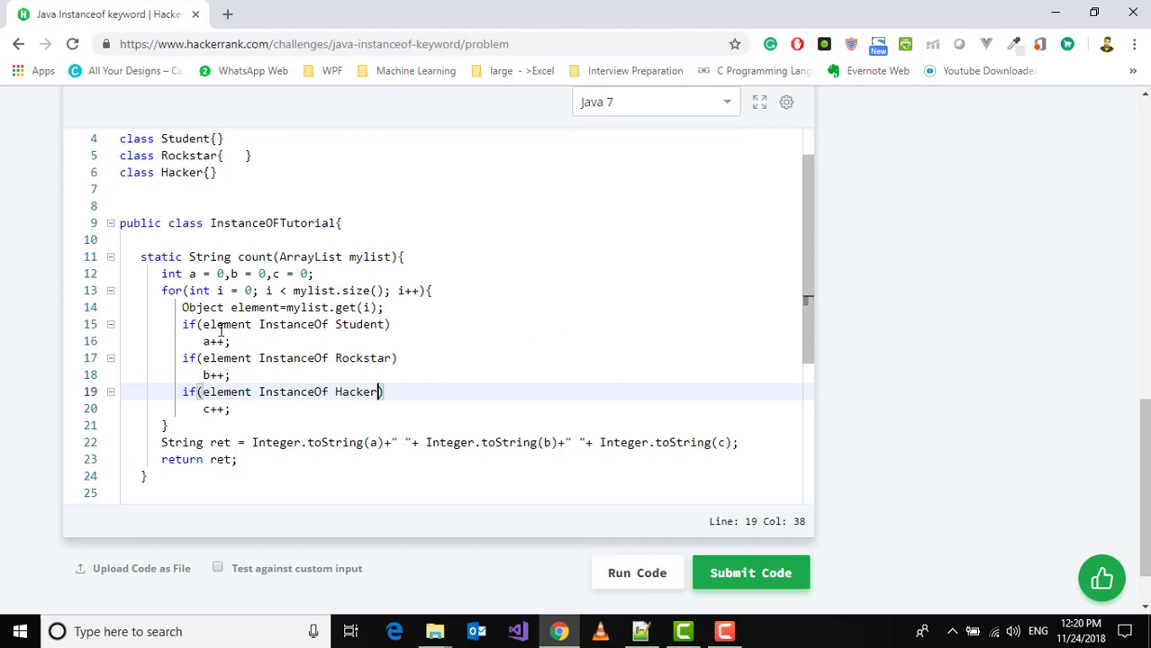
{"action": "mouse_move", "coordinate": [361, 329]}
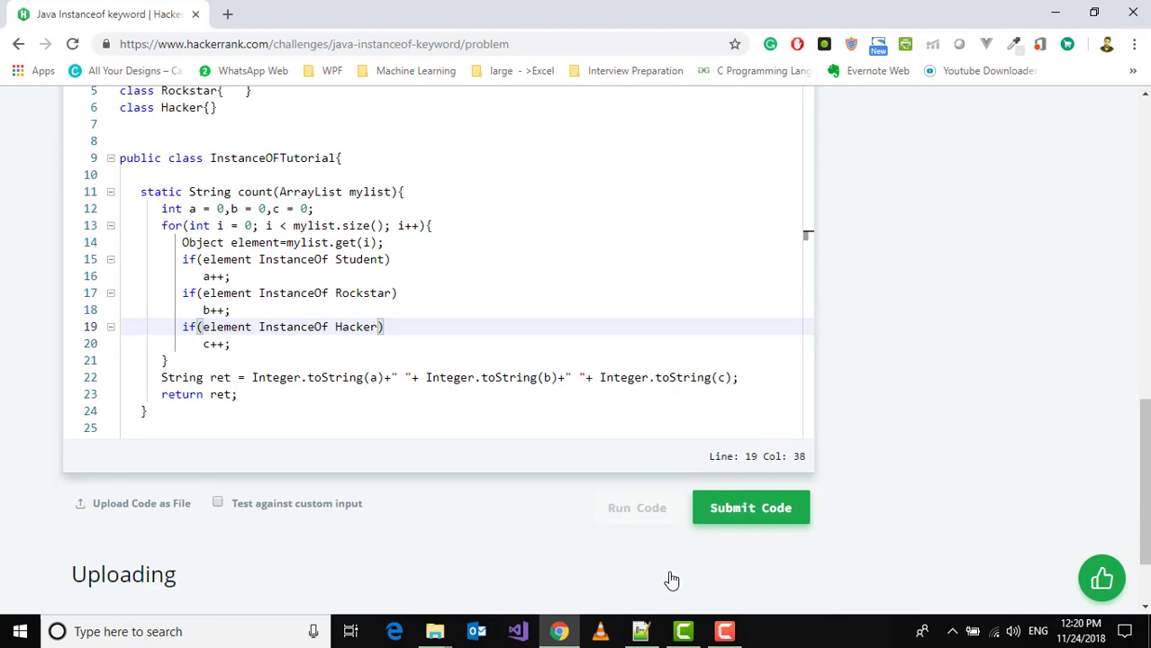
Step: Run the code, get a ')' expected compilation error at line 15, and reread the problem statement
{"action": "left_click", "coordinate": [749, 507]}
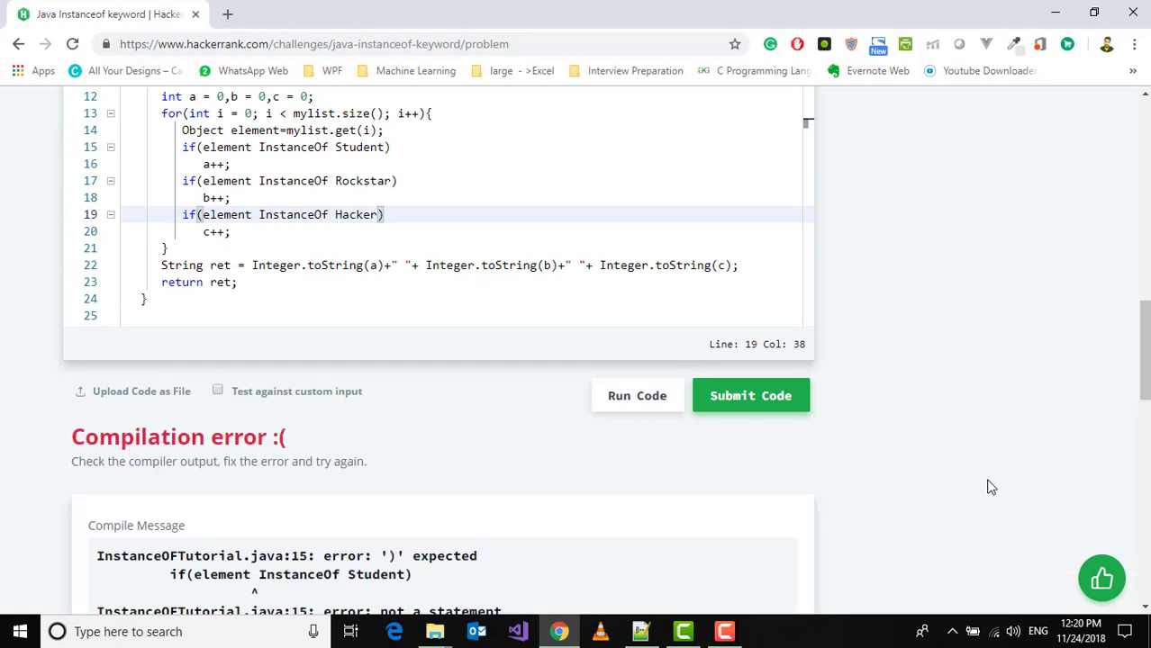
{"action": "mouse_move", "coordinate": [856, 499]}
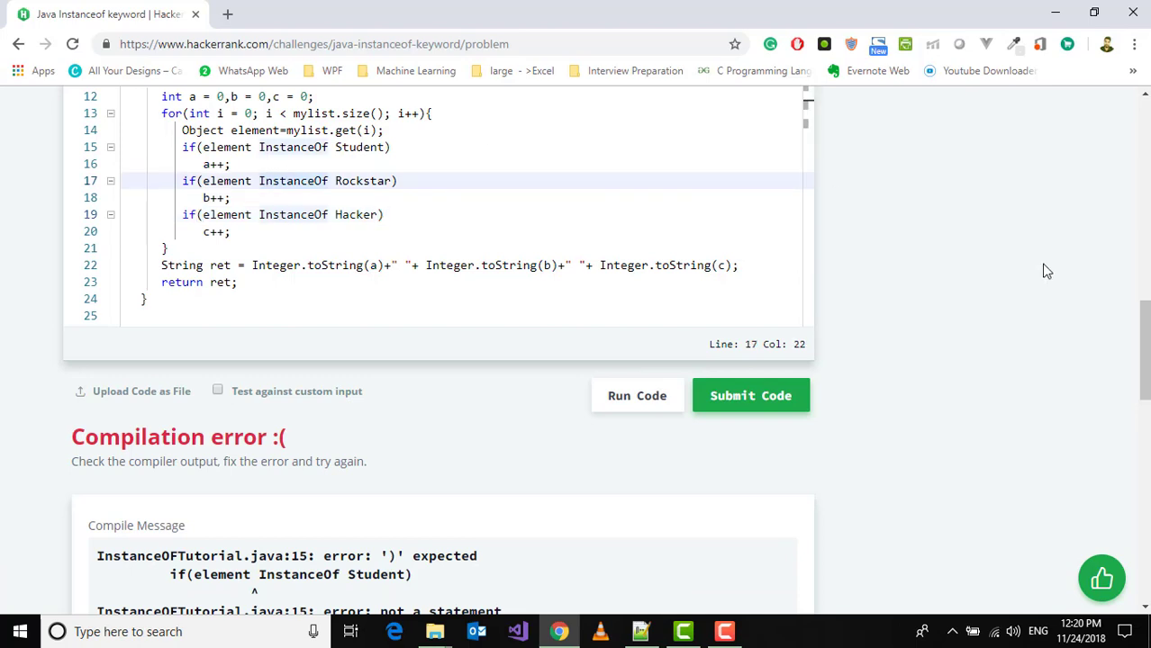
{"action": "scroll", "scroll_direction": "up", "scroll_amount": 3}
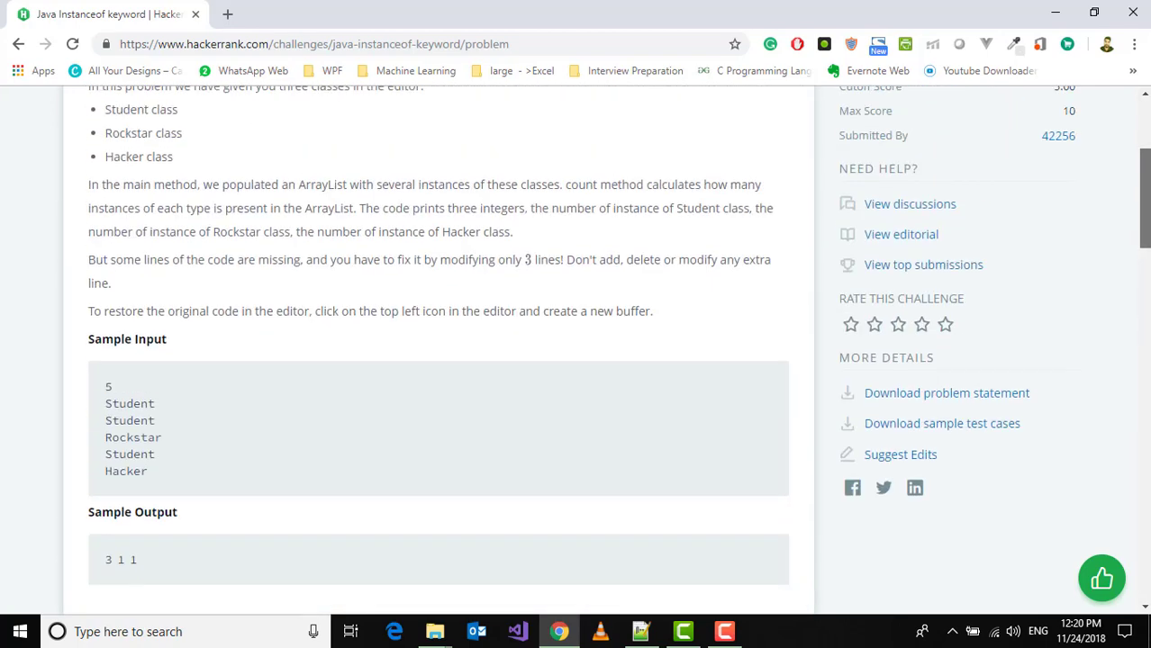
{"action": "scroll", "scroll_direction": "up", "scroll_amount": 3}
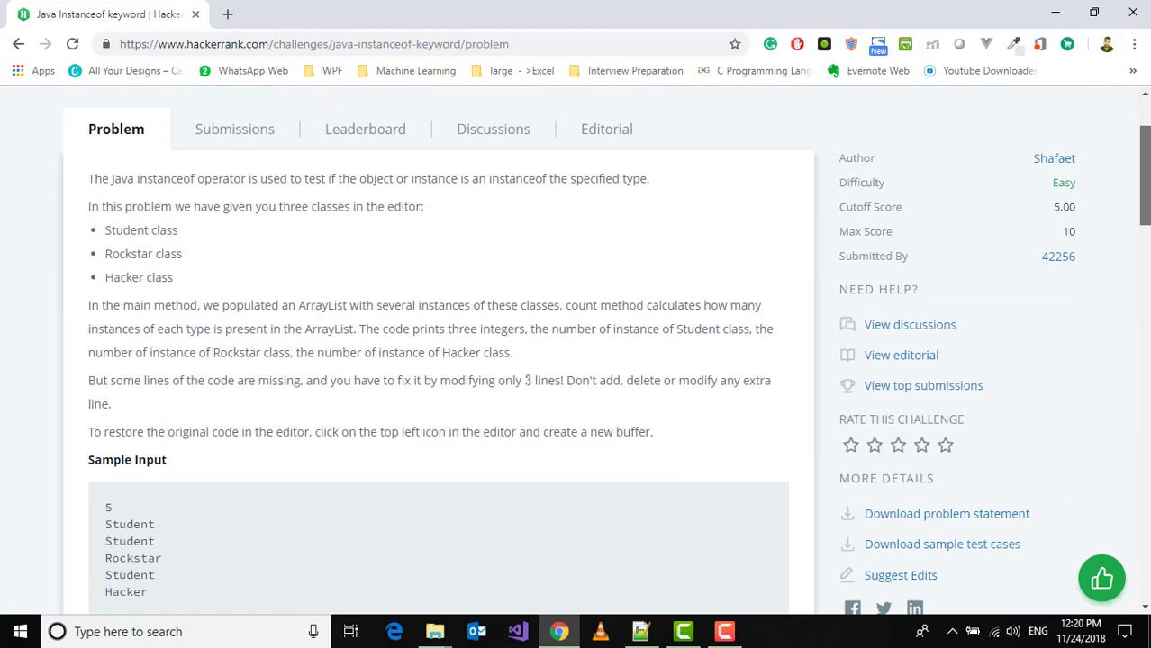
{"action": "scroll", "scroll_direction": "down", "scroll_amount": 3}
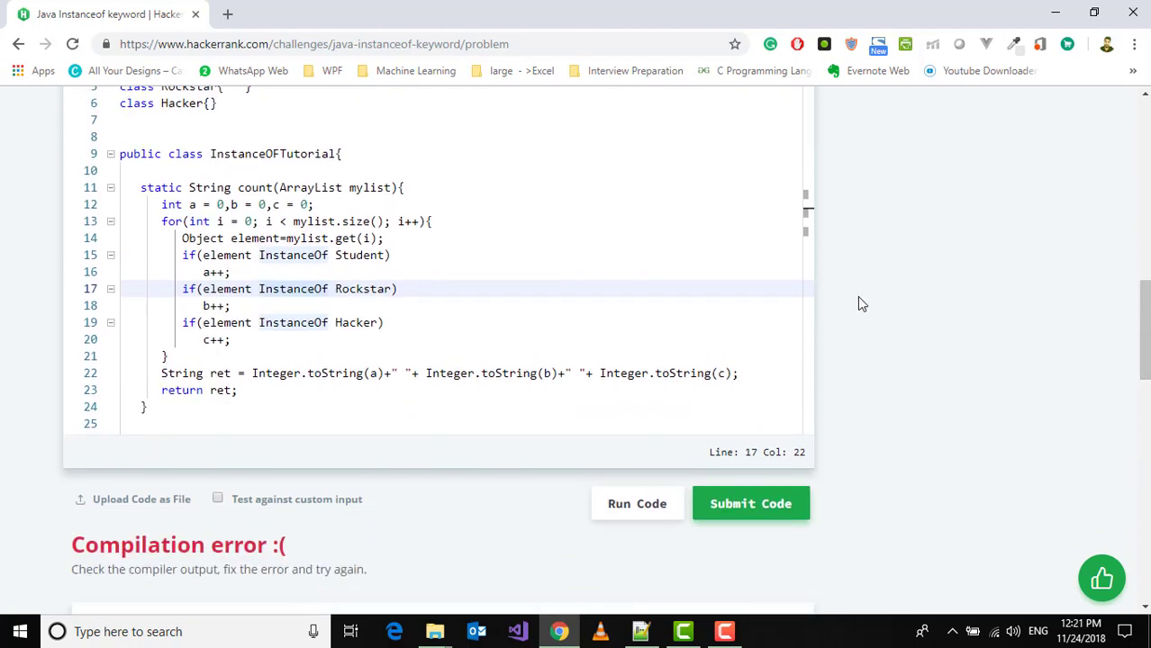
Step: Replace 'InstanceOf' with lowercase 'instanceof' in the conditions and run the code again
{"action": "left_click", "coordinate": [263, 256]}
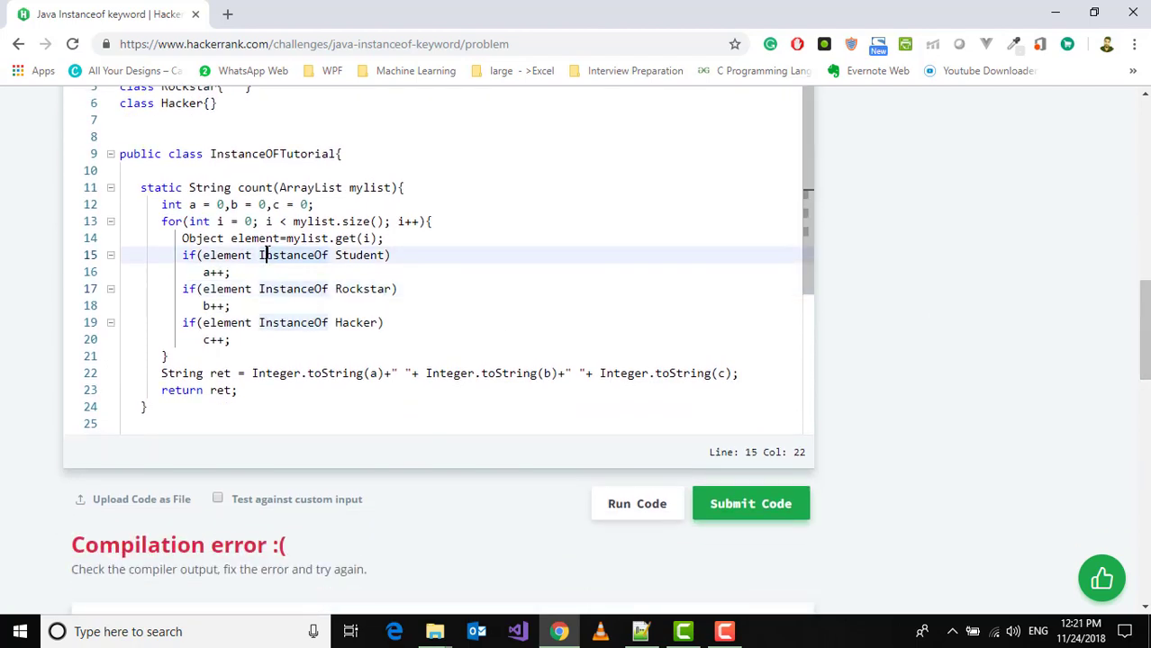
{"action": "type", "text": "instanceof"}
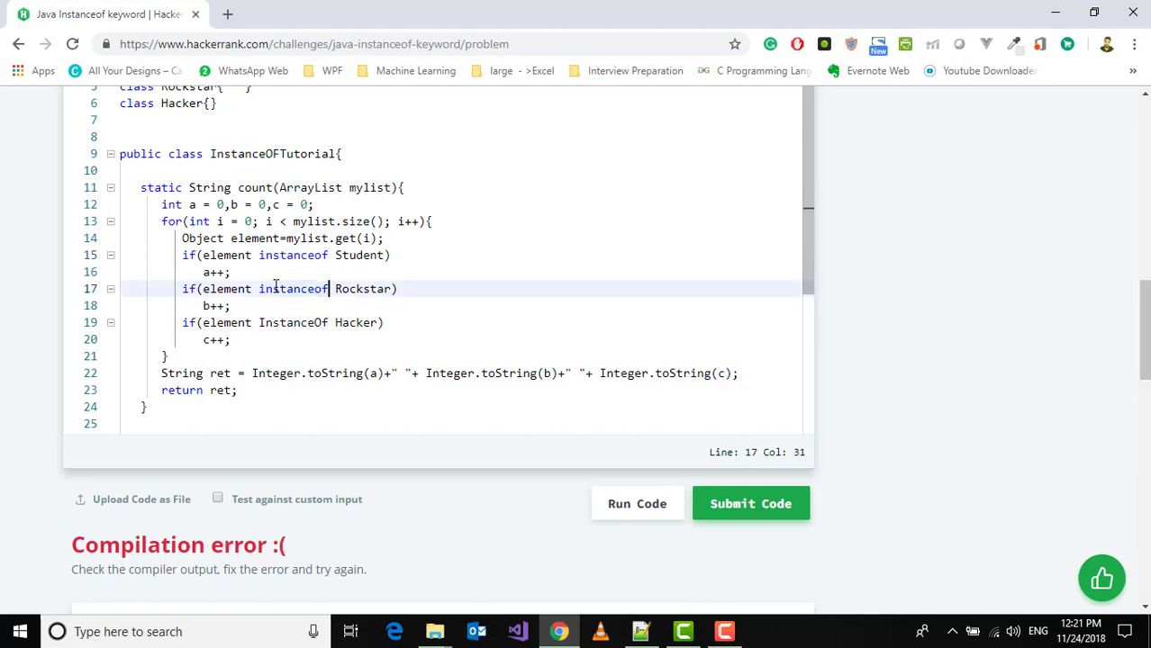
{"action": "double_click", "coordinate": [292, 322]}
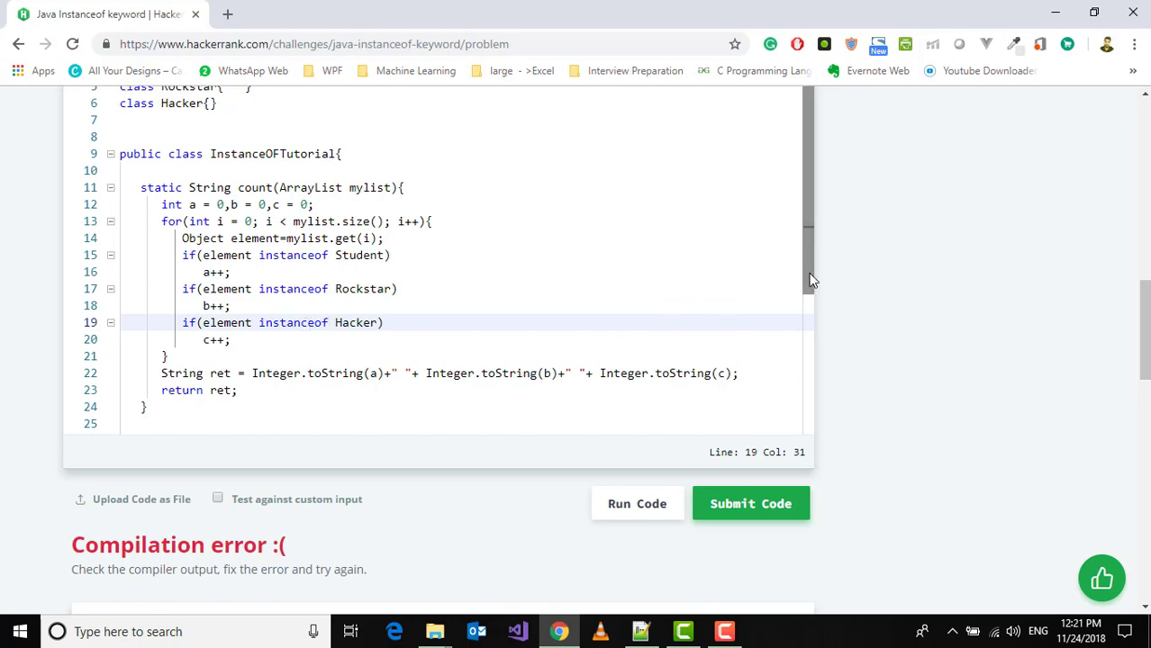
{"action": "left_click", "coordinate": [749, 505]}
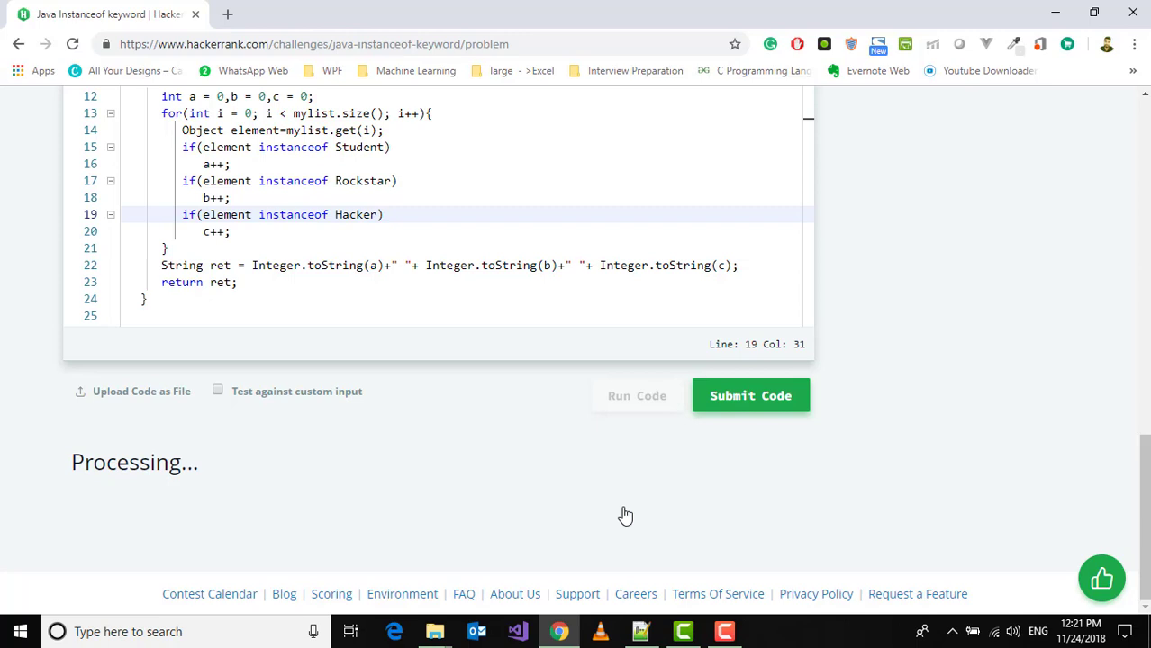
{"action": "mouse_move", "coordinate": [627, 413]}
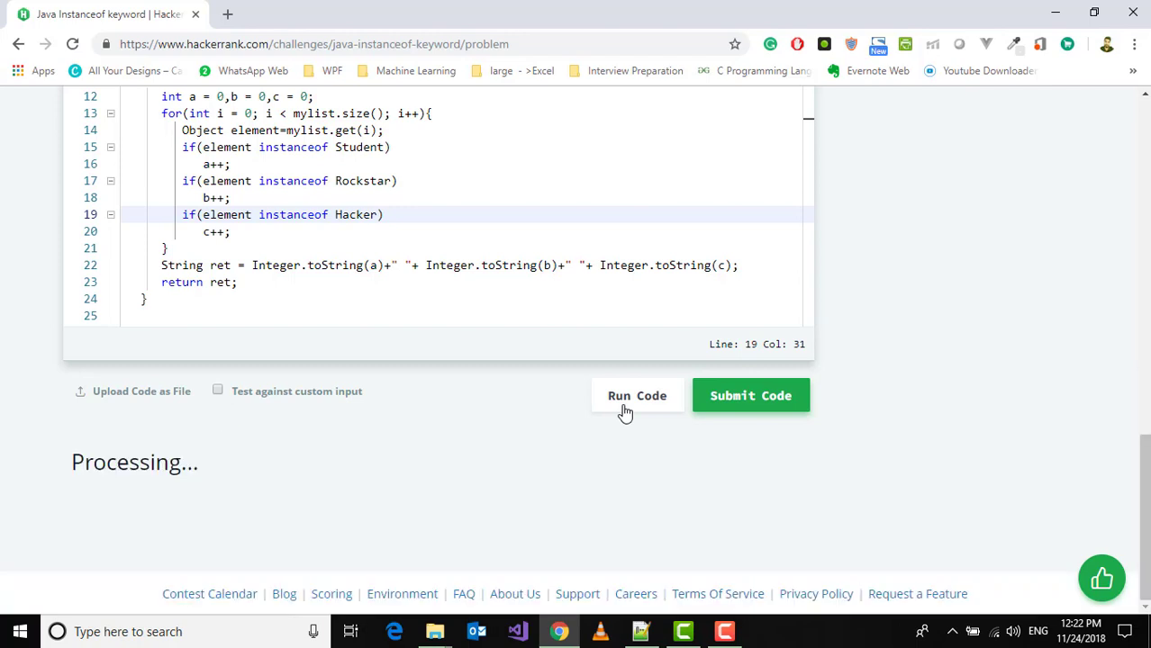
{"action": "mouse_move", "coordinate": [439, 490]}
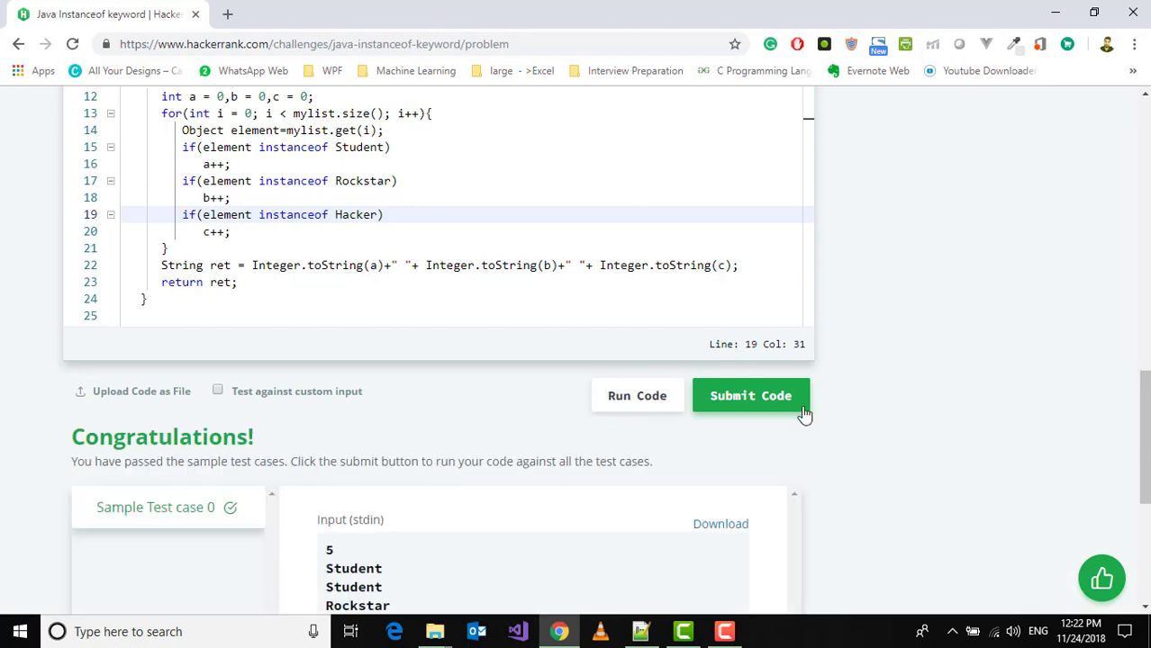
Step: Submit the solution for full grading after the sample test passes
{"action": "left_click", "coordinate": [749, 396]}
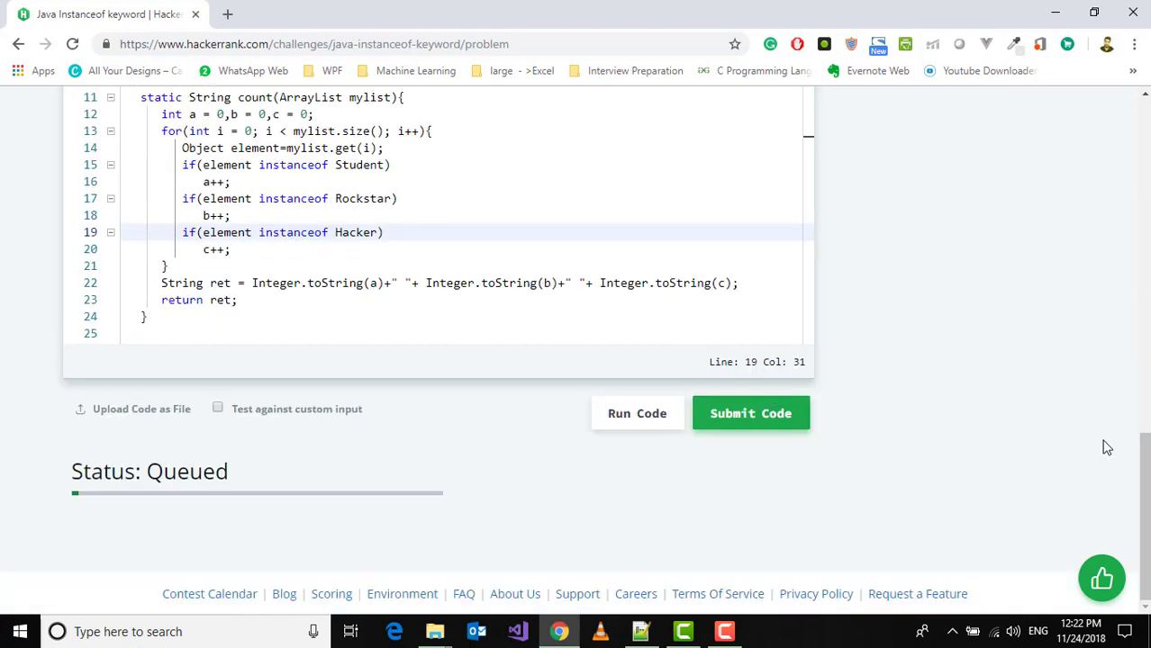